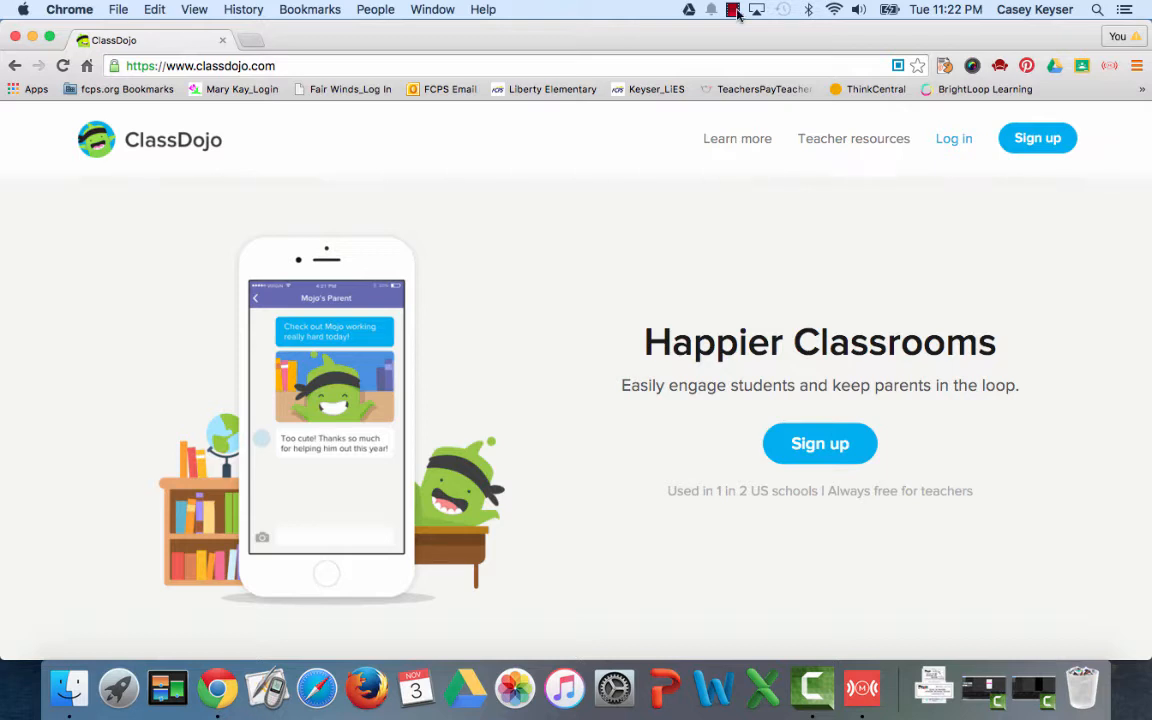
mouse_move(866, 288)
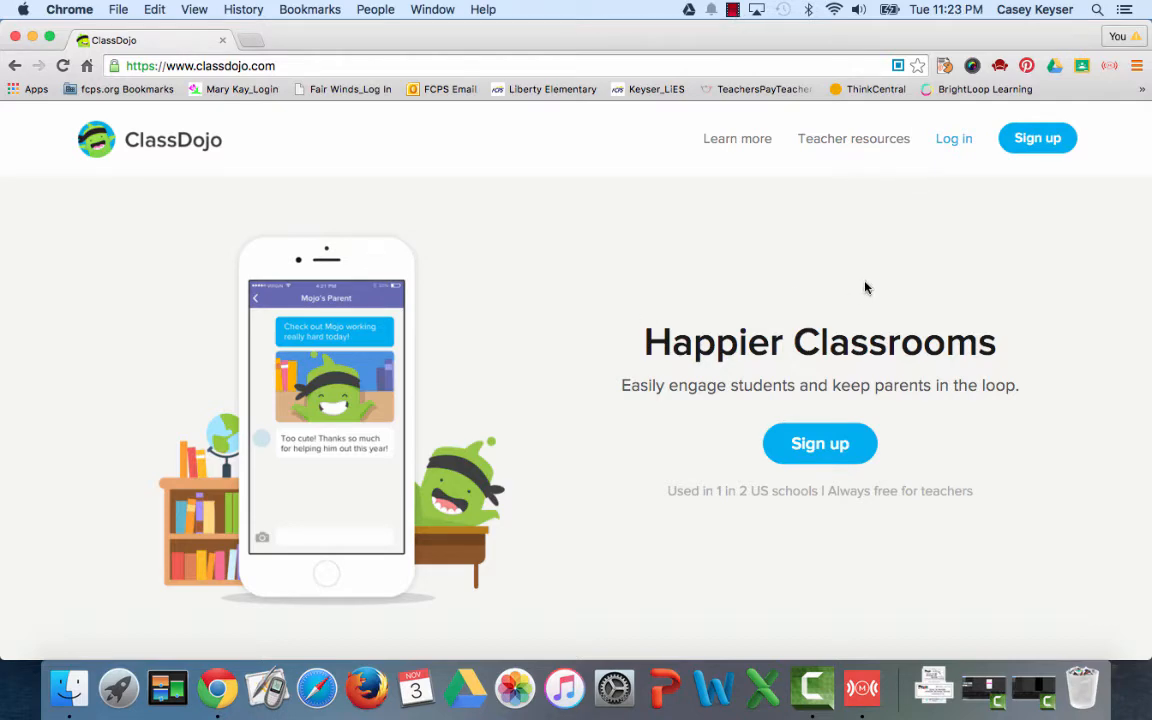
Step: Begin ClassDojo sign-up to reach the account type choice
left_click(1036, 138)
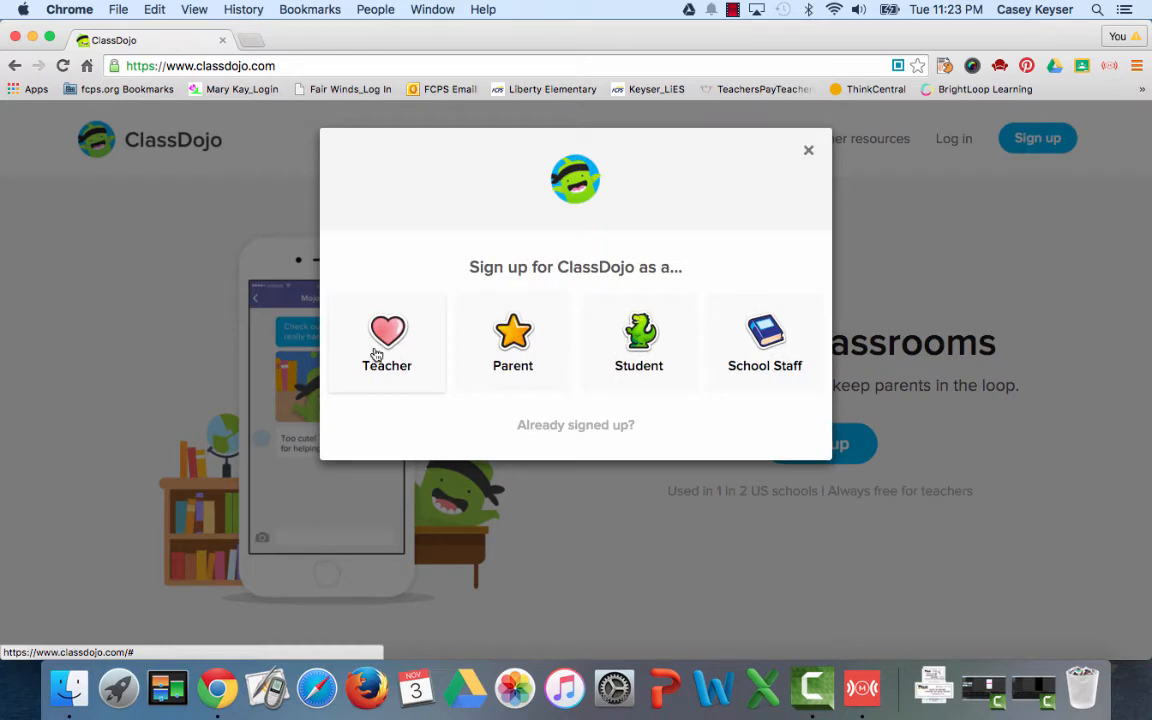
Step: Sign up as a Teacher titled Mrs., first name Ke, last name Case, saved email, and submit
left_click(386, 340)
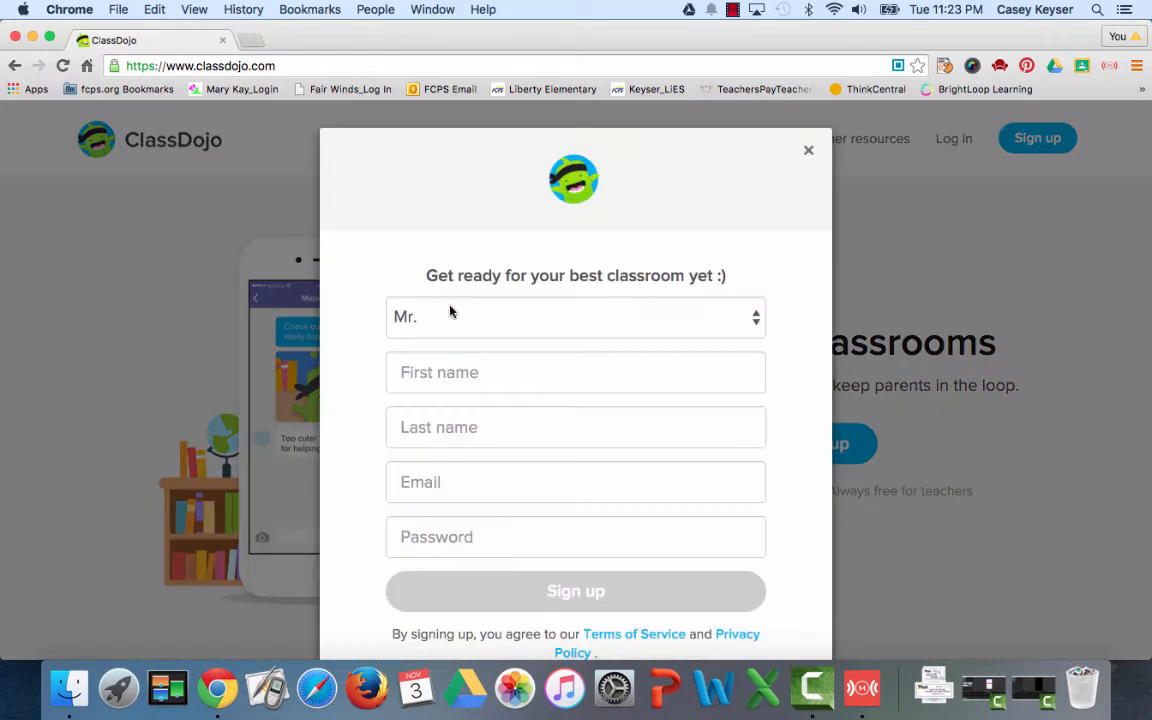
left_click(576, 316)
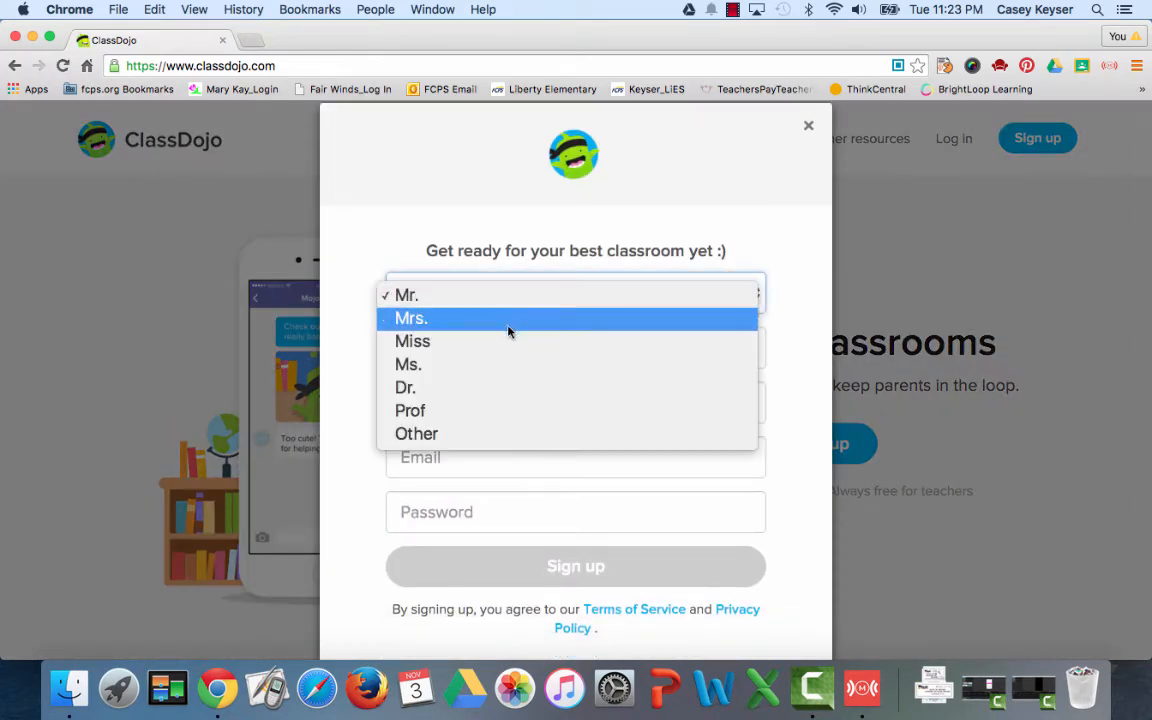
left_click(410, 318)
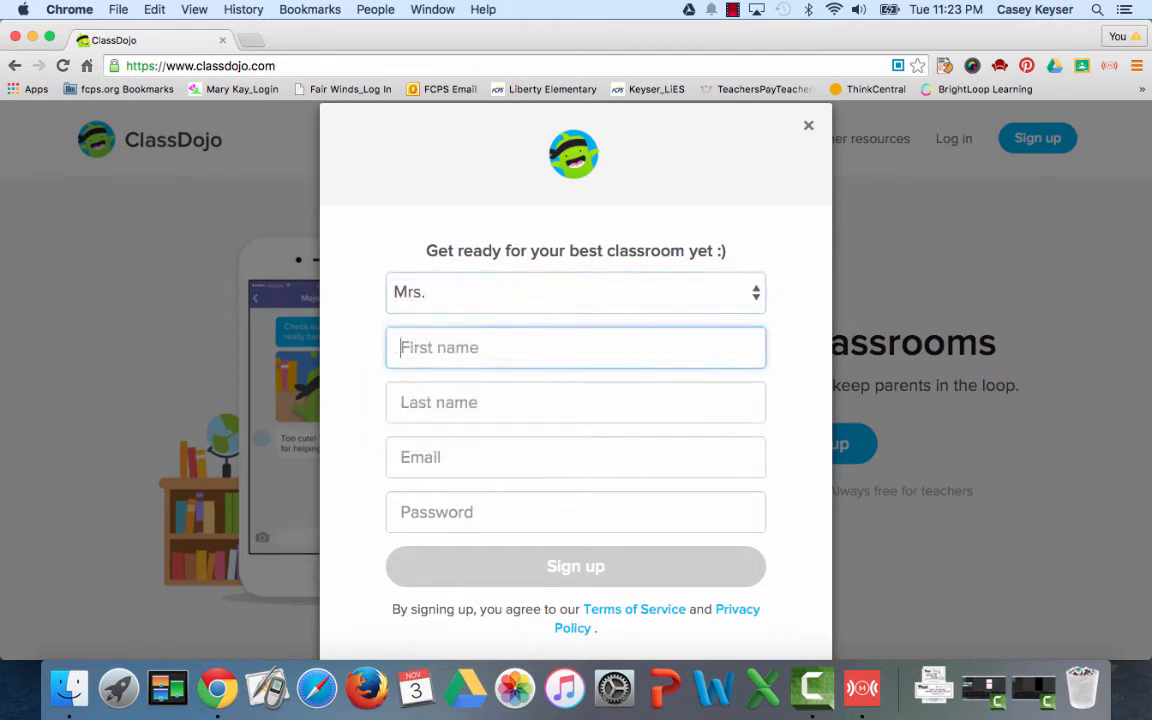
type("Ke")
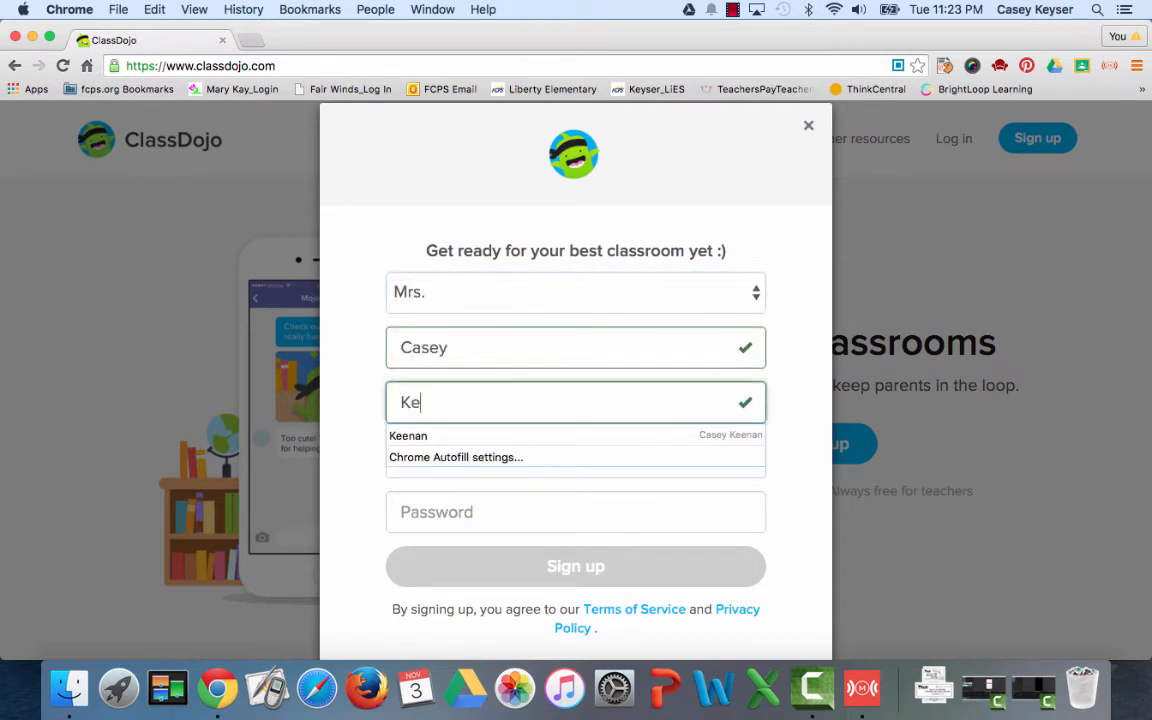
type("Casey.ke")
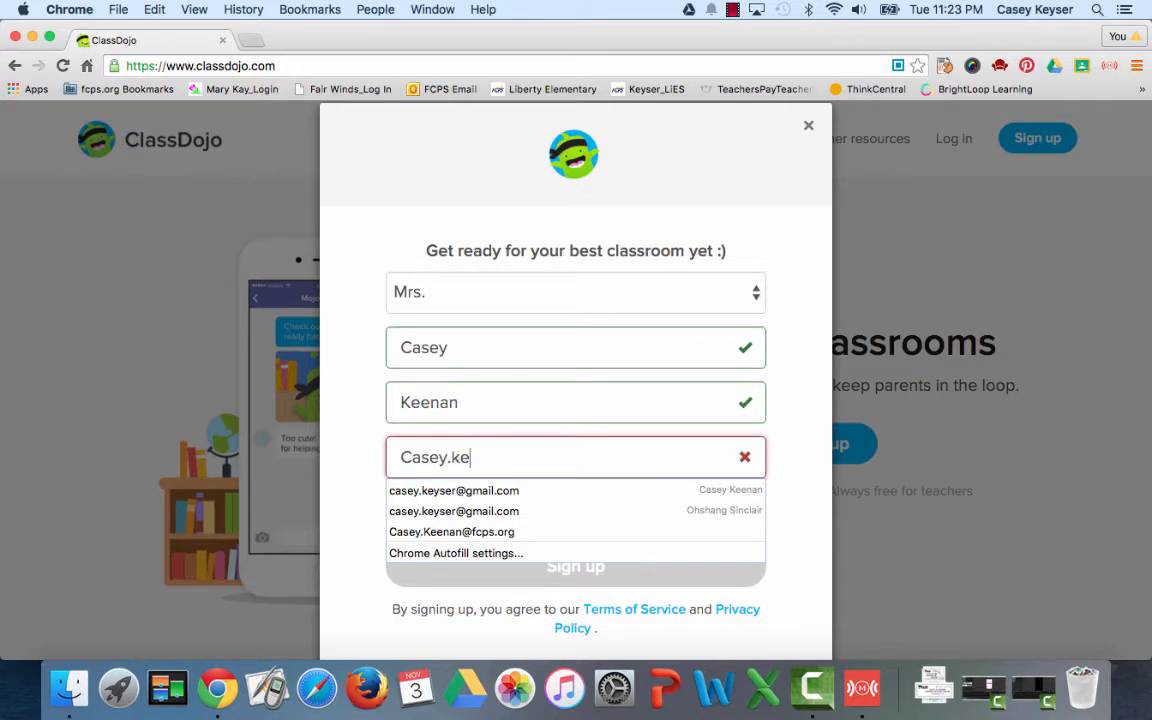
left_click(452, 532)
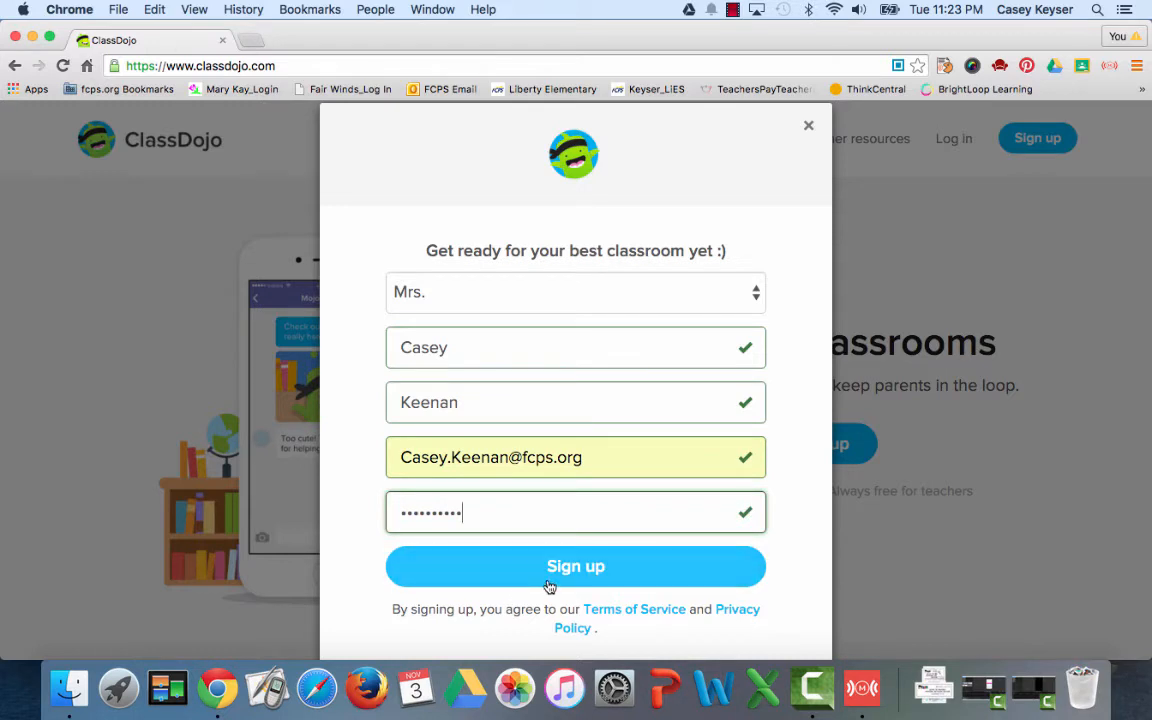
left_click(808, 124)
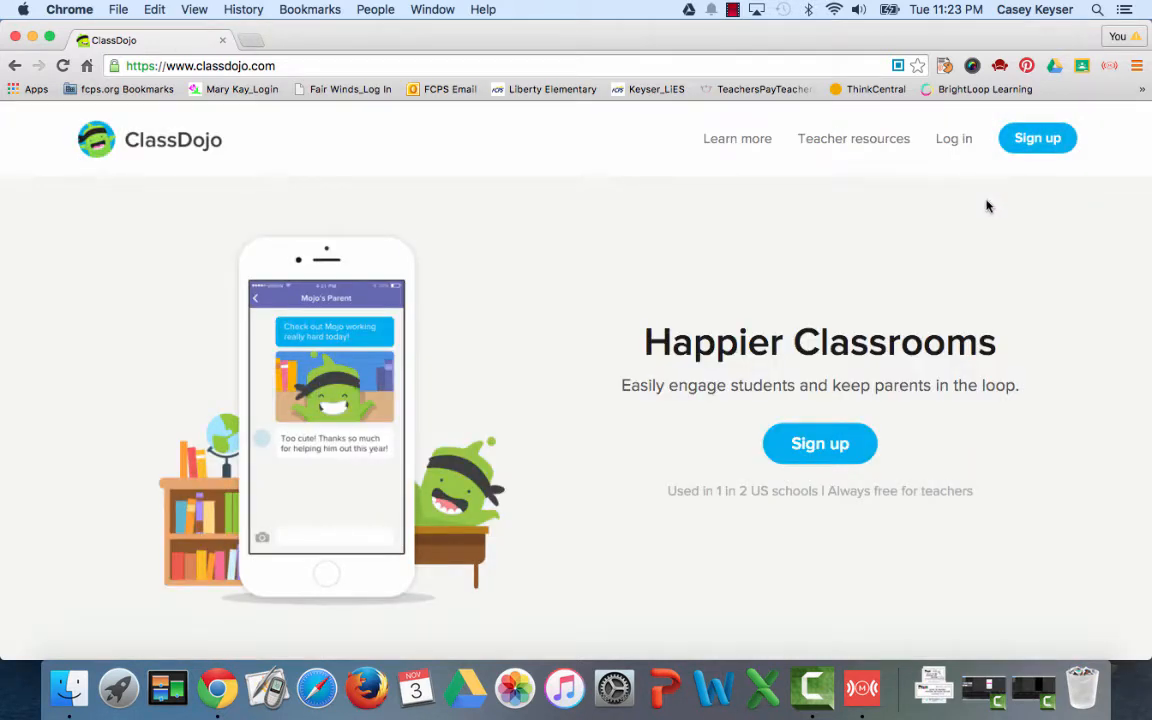
mouse_move(952, 144)
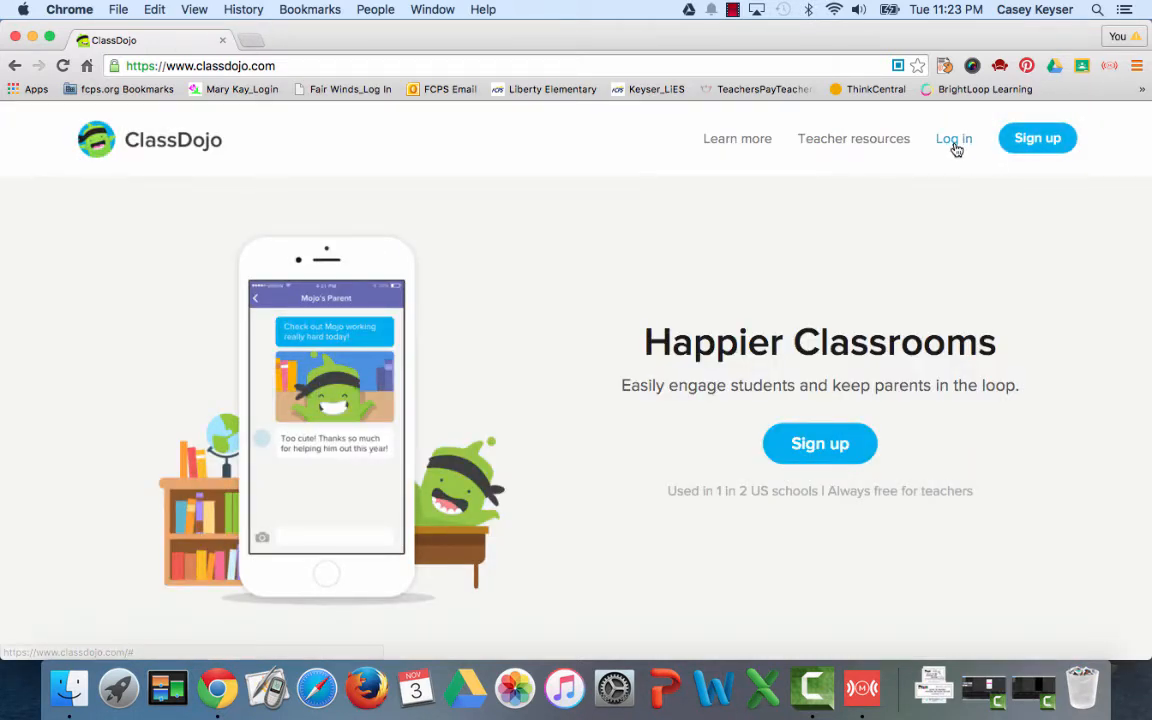
Step: Log in to the teacher account and reach the classes launchpad
left_click(952, 138)
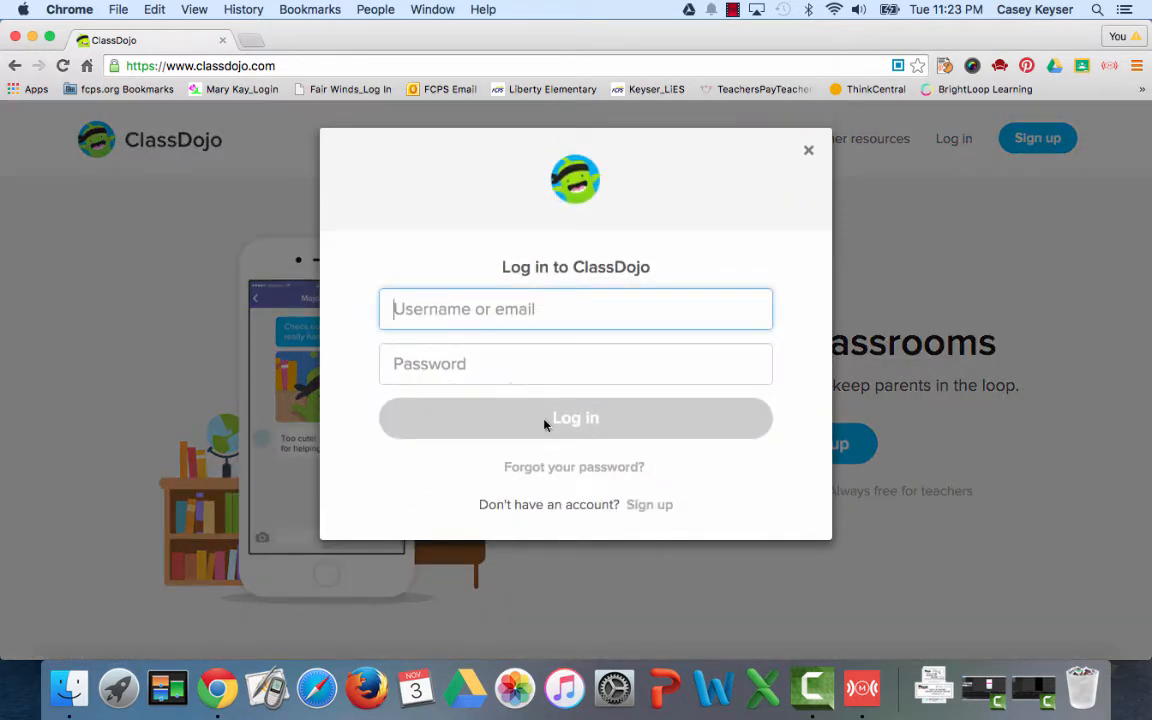
left_click(576, 418)
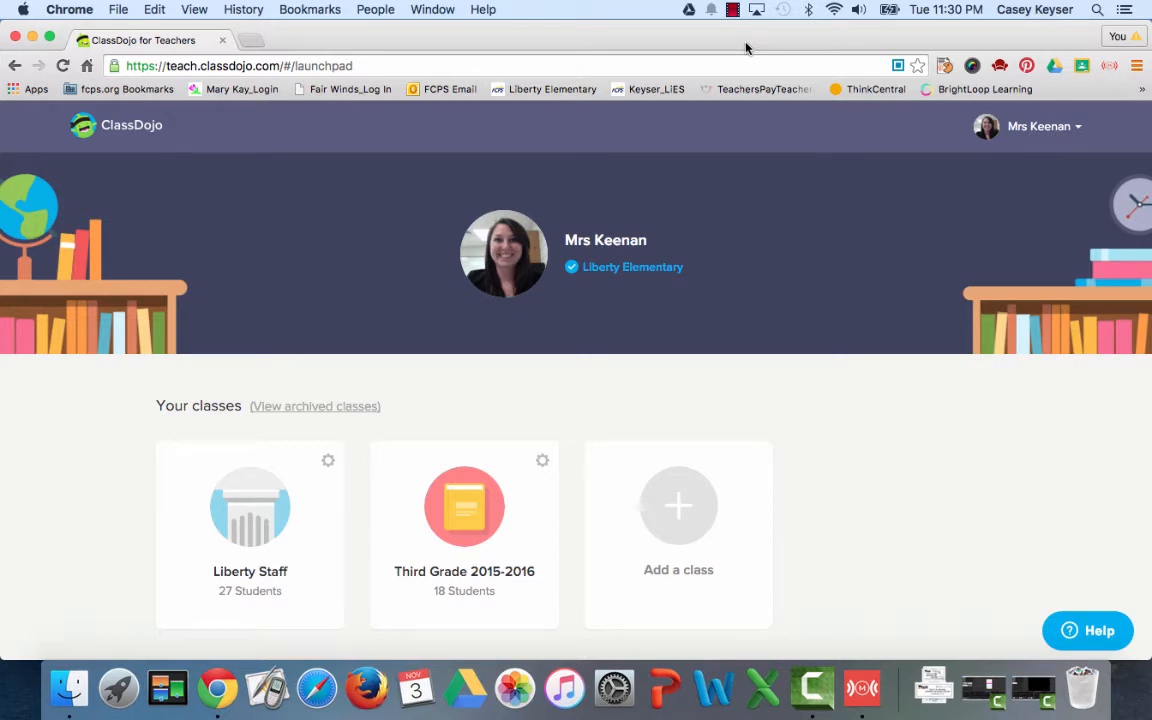
scroll("down", 3)
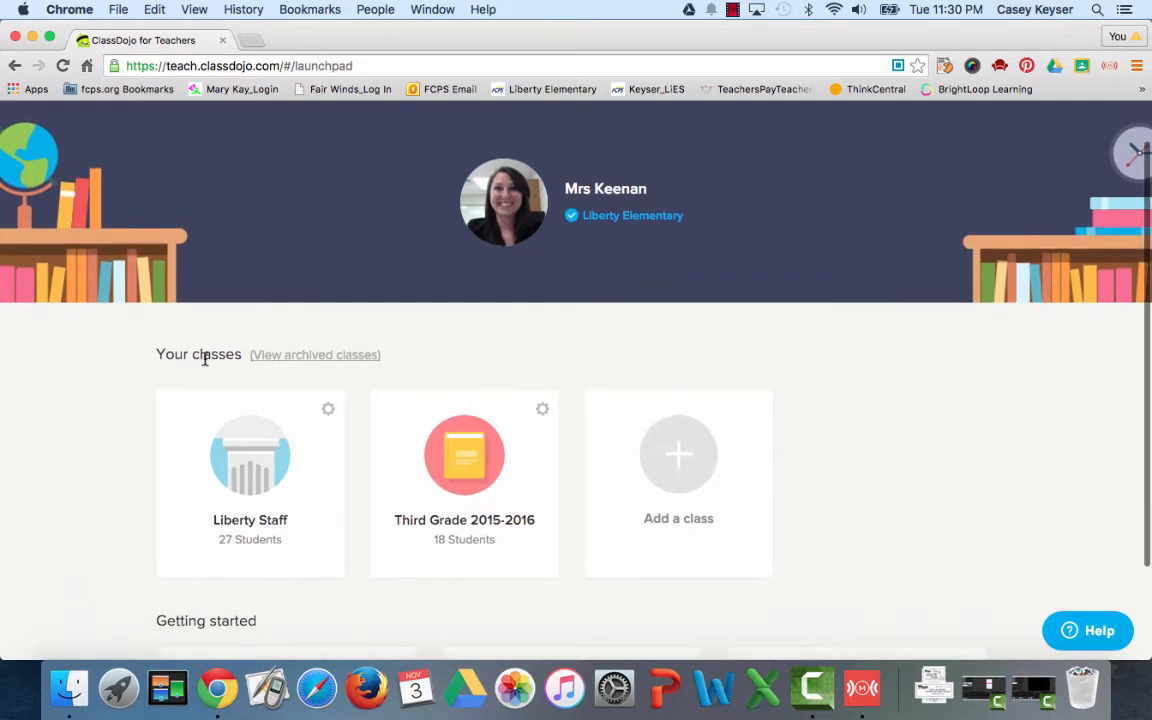
mouse_move(264, 444)
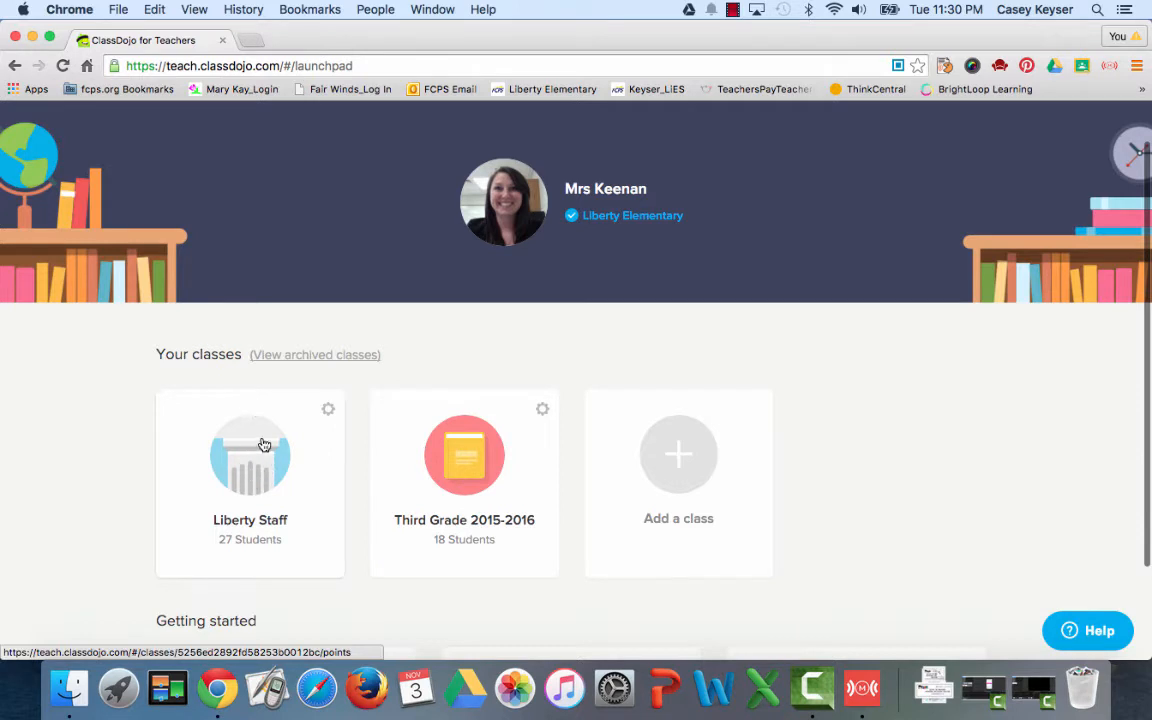
mouse_move(472, 476)
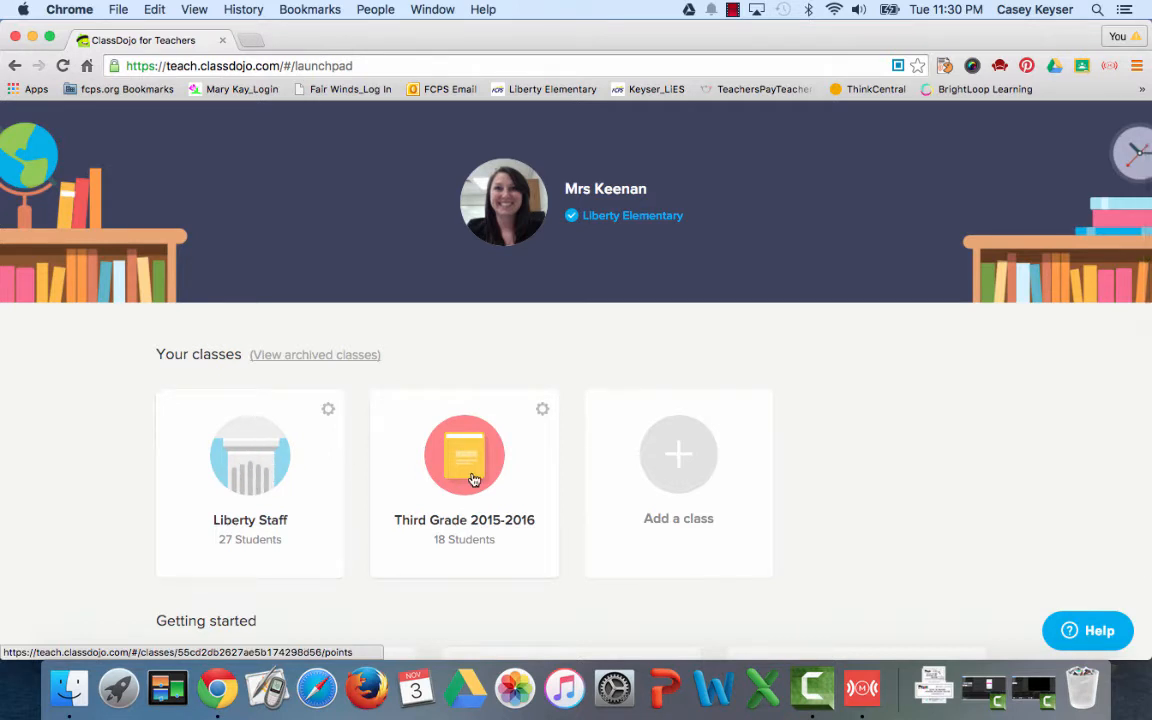
left_click(316, 354)
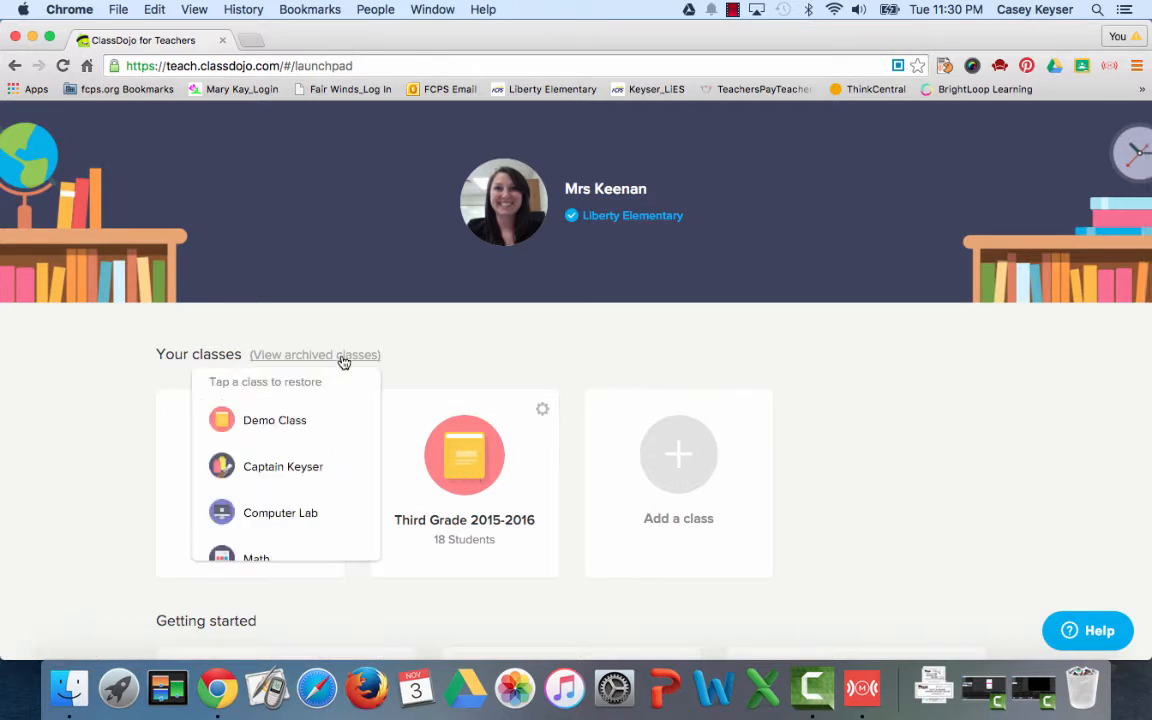
scroll("down", 3)
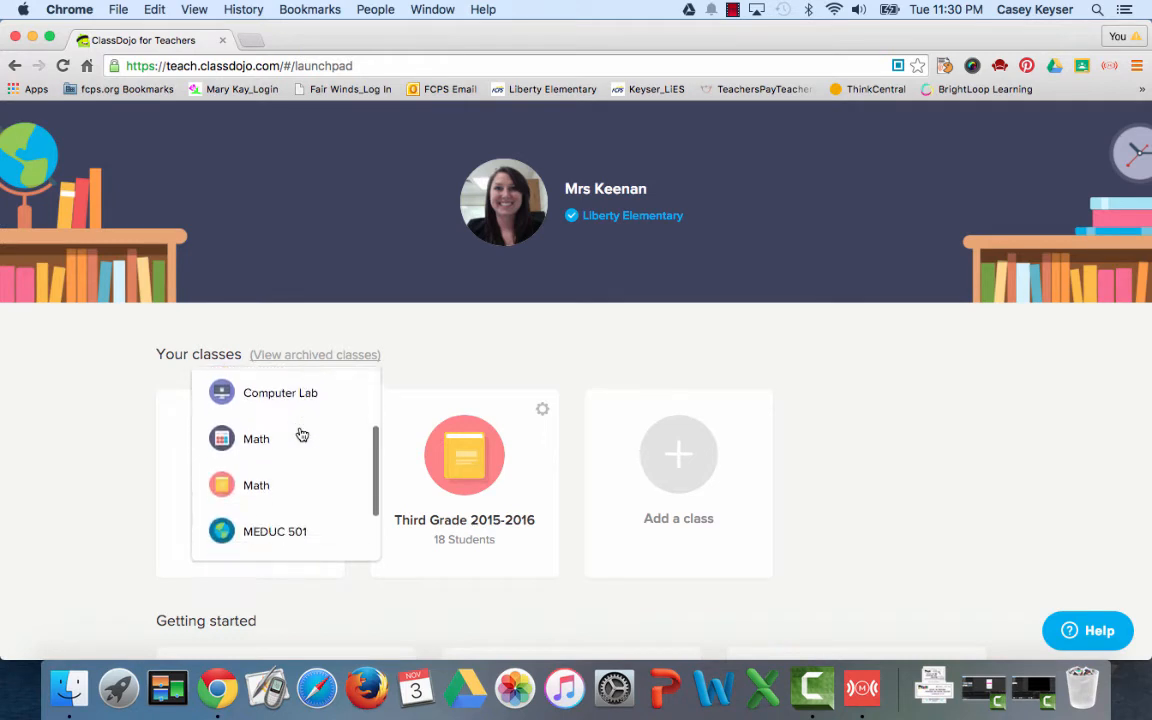
scroll("down", 3)
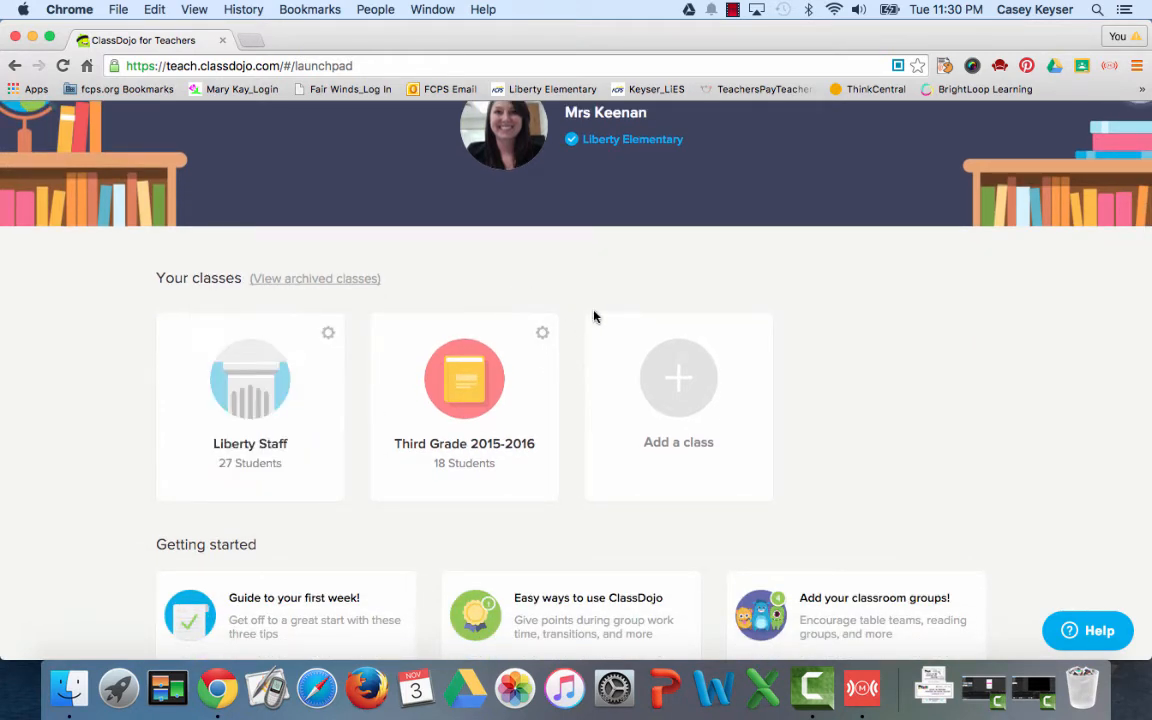
Step: Start a new class with a flower icon and grade set to 2nd Grade
left_click(678, 378)
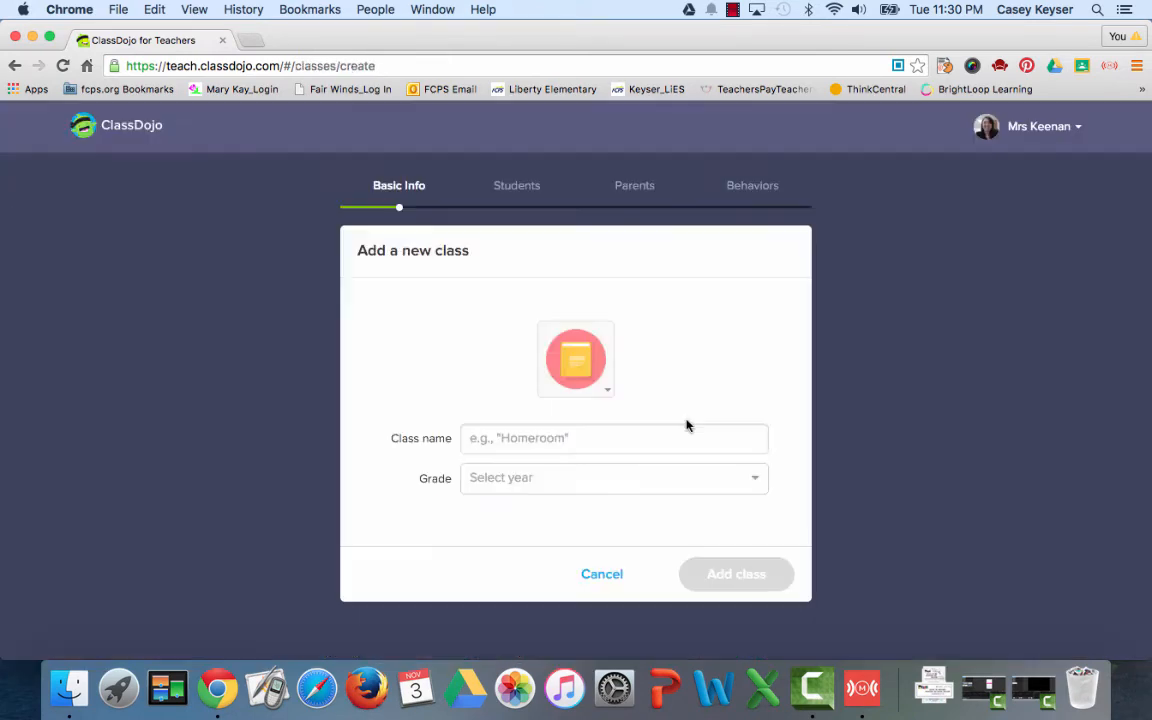
left_click(576, 358)
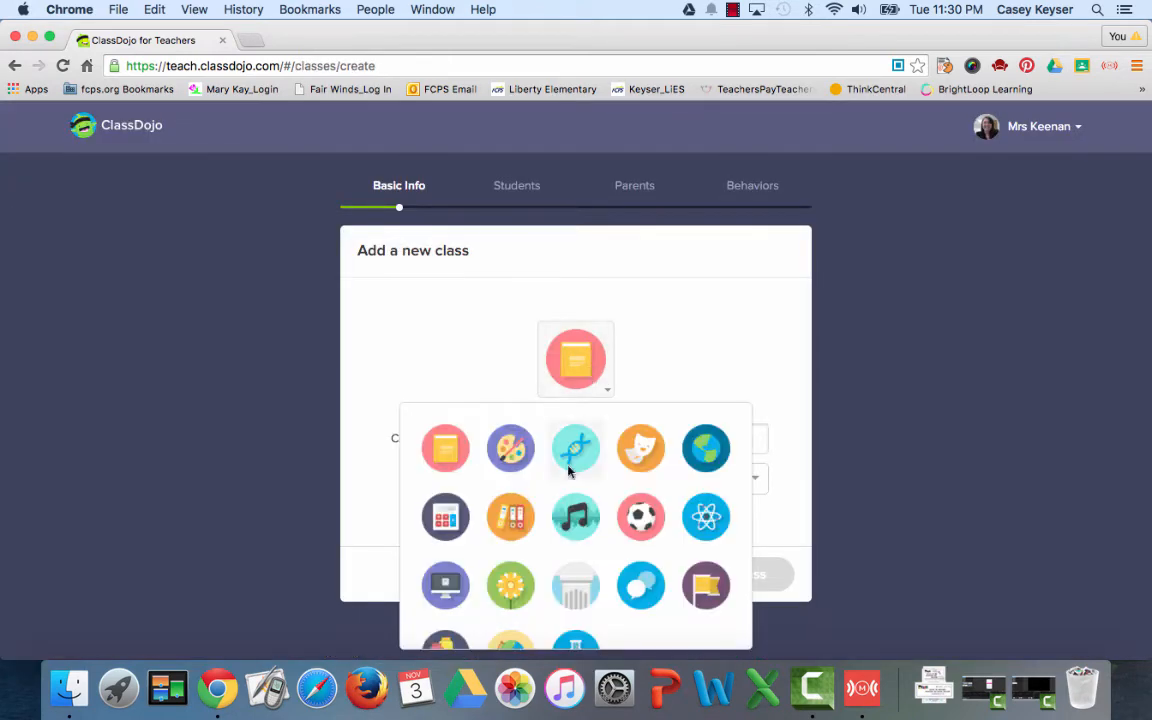
scroll("down", 3)
type("Home")
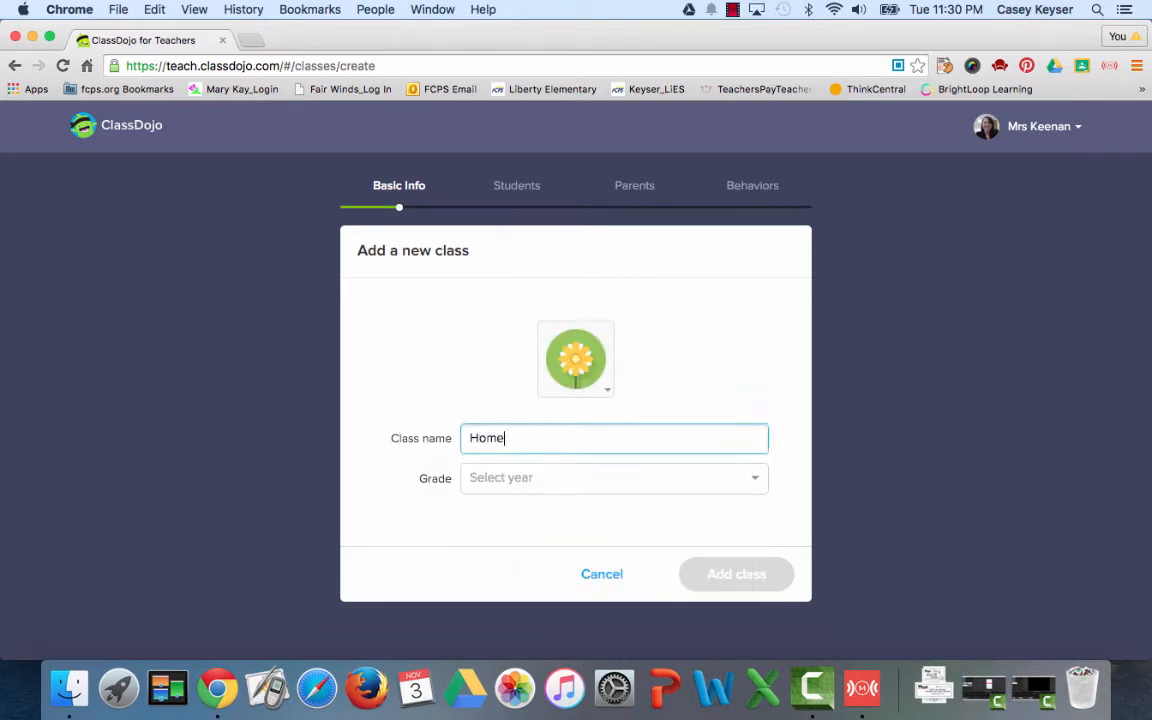
left_click(612, 478)
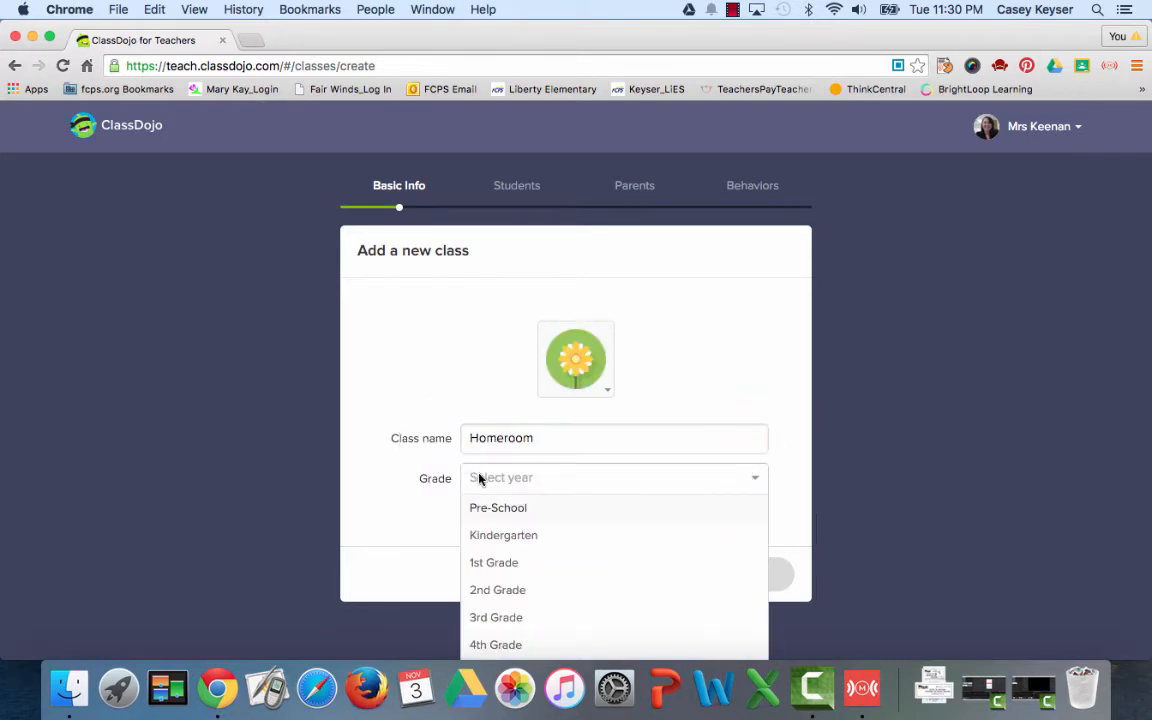
left_click(496, 590)
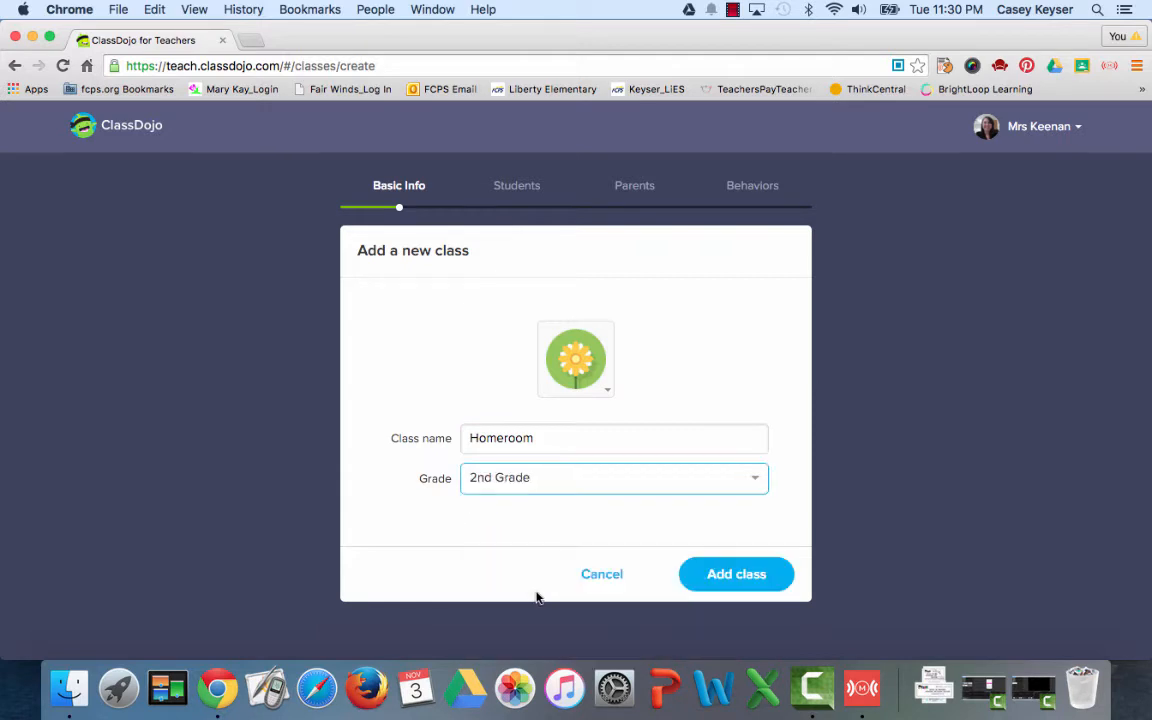
Step: Add the Homeroom class, enter two students named test, and go to the first one's monster
left_click(736, 574)
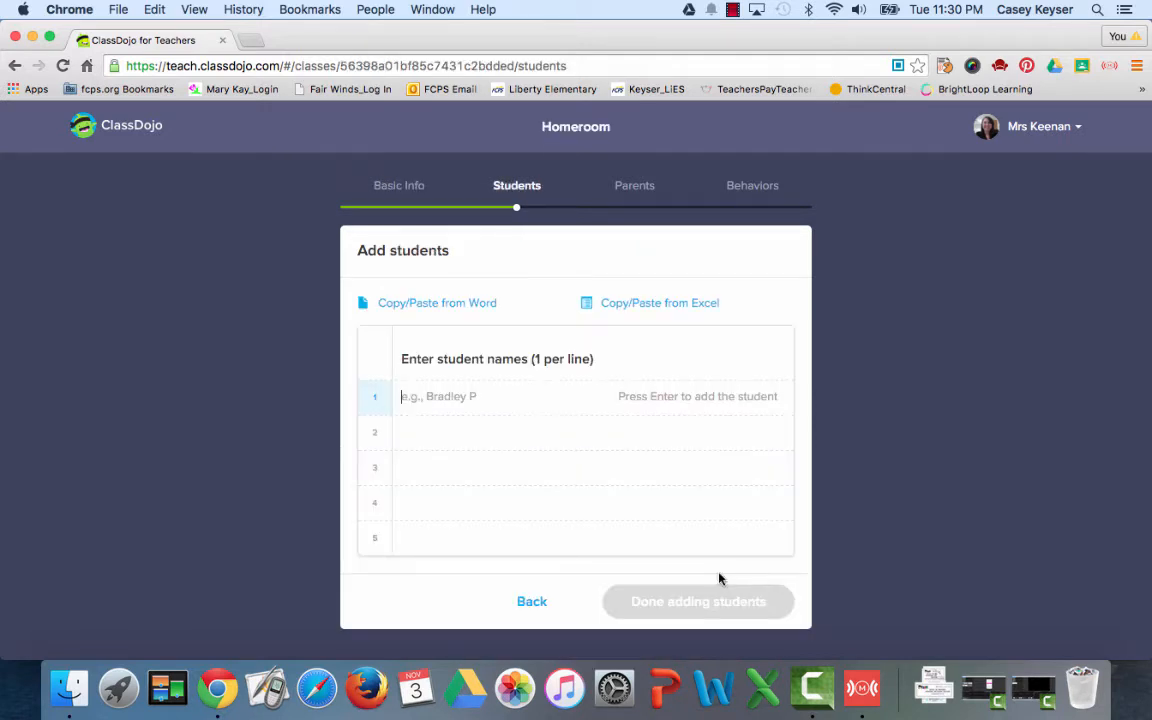
mouse_move(432, 308)
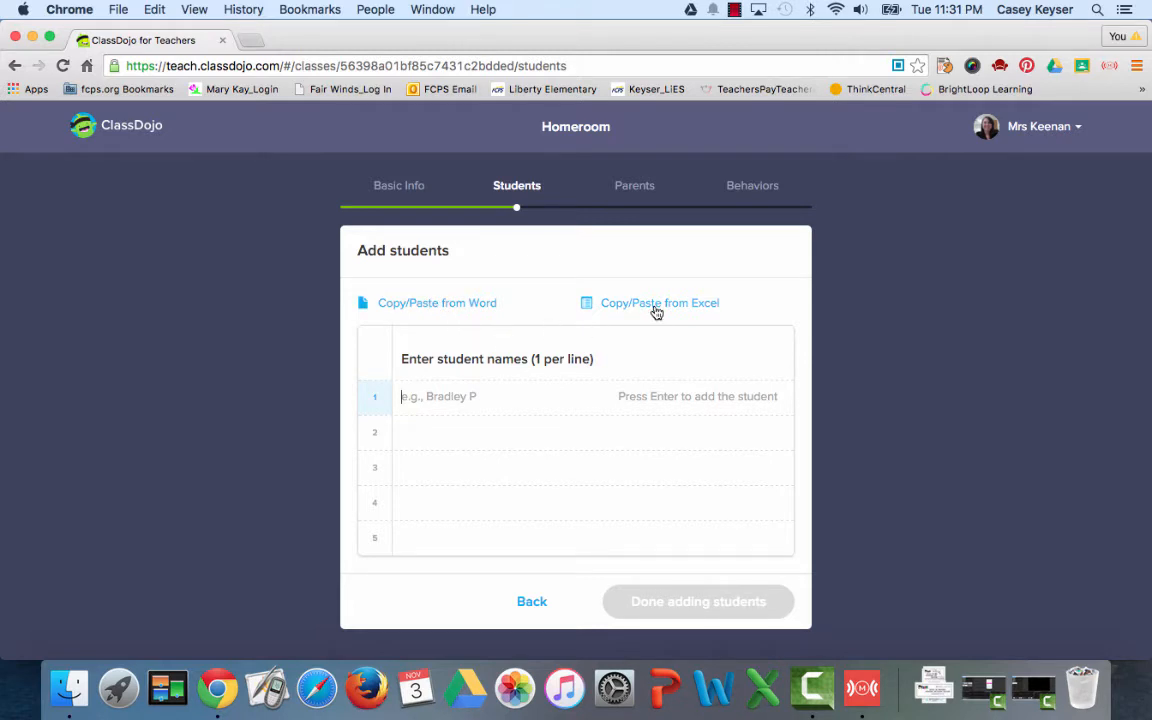
left_click(504, 396)
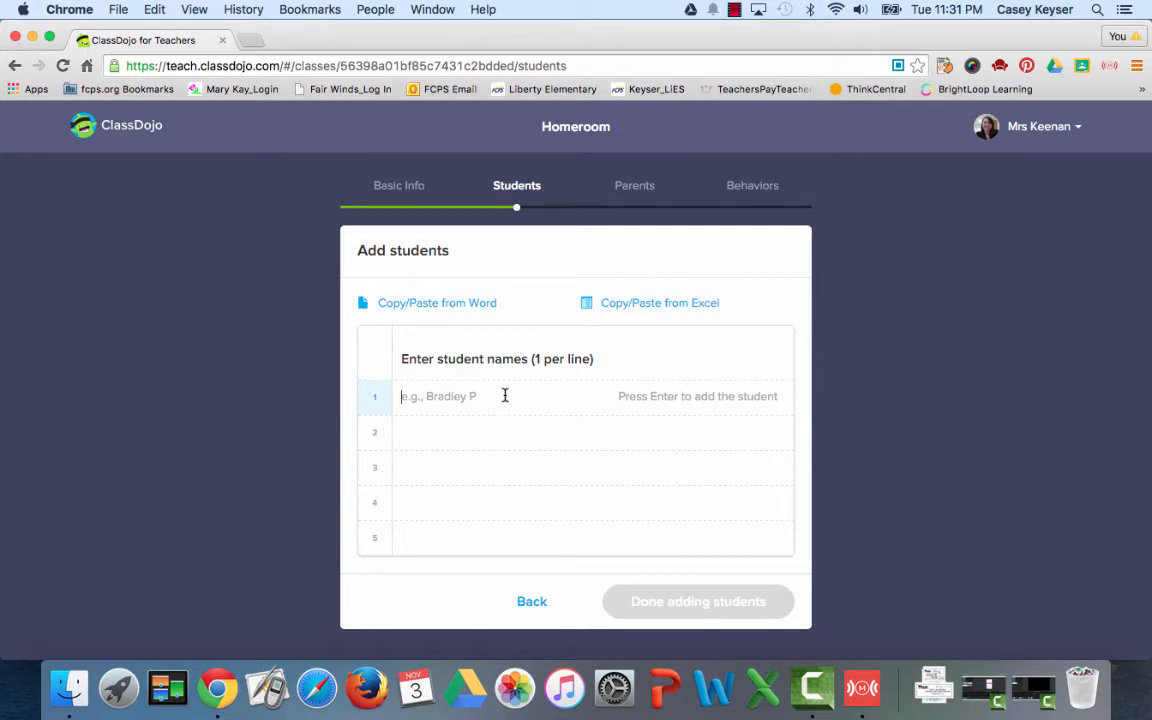
mouse_move(574, 492)
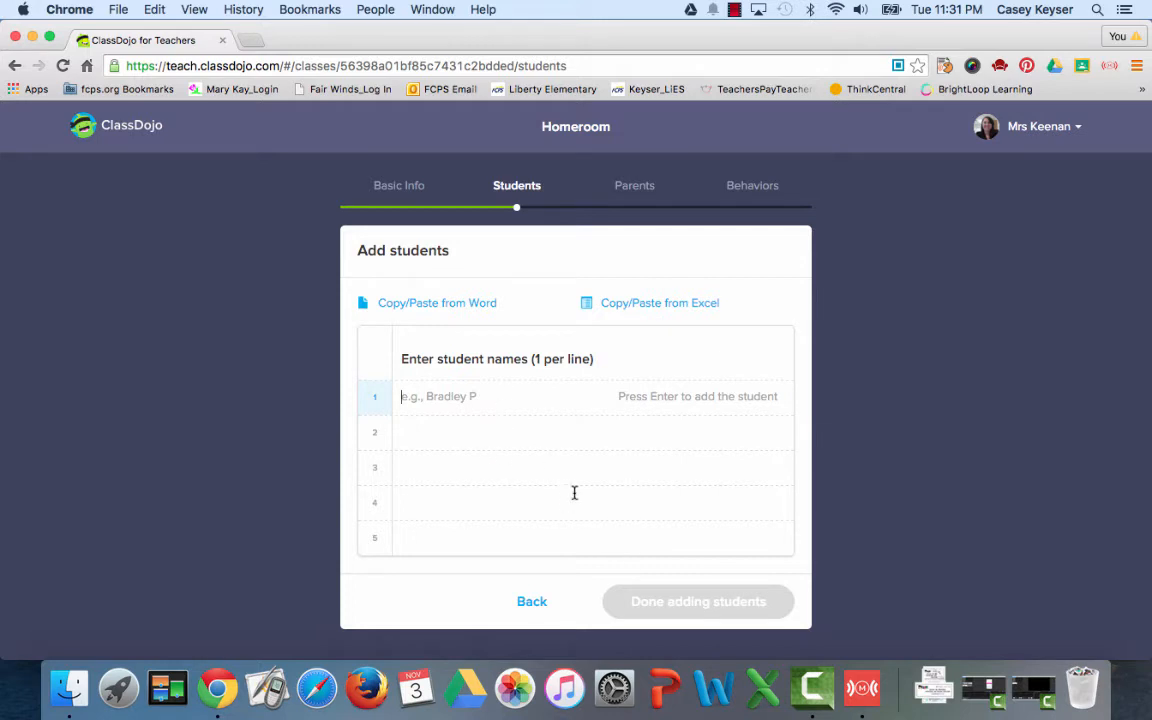
type("test")
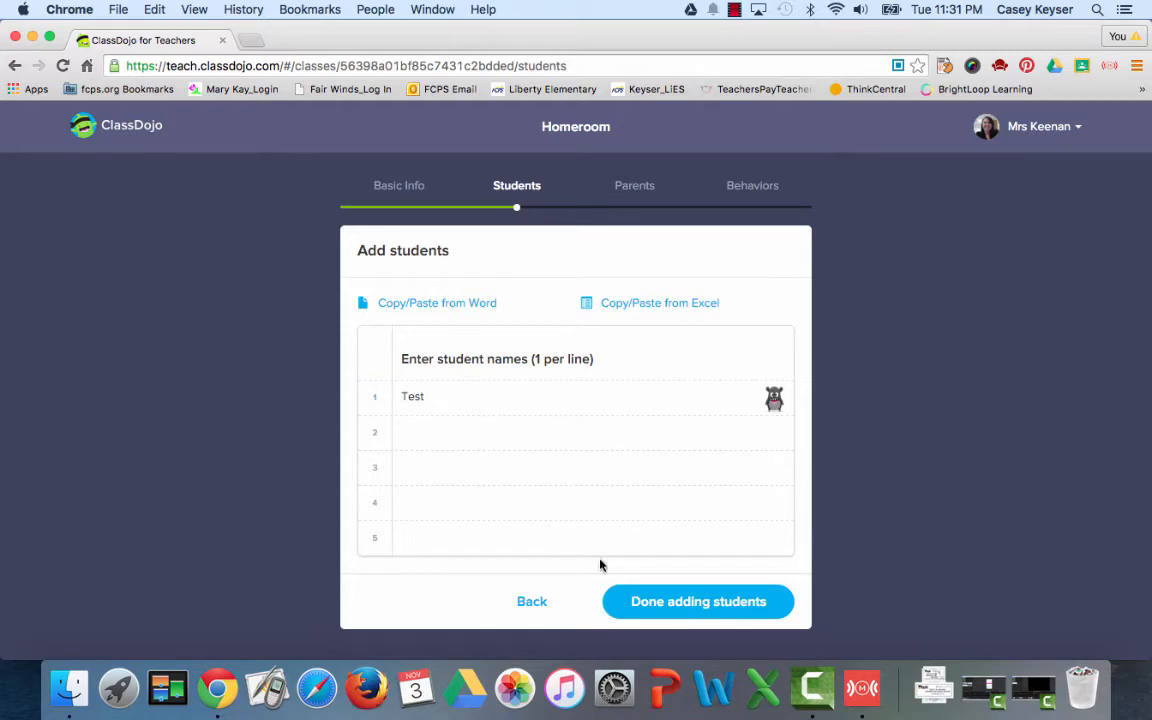
mouse_move(776, 408)
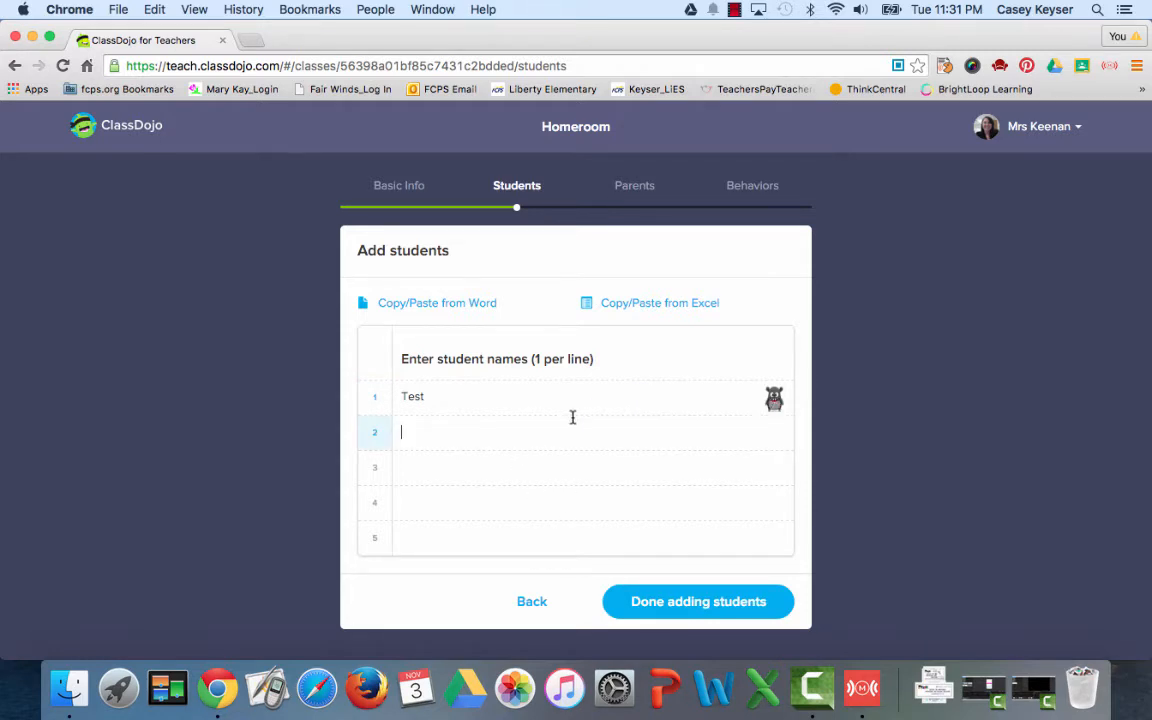
type("test")
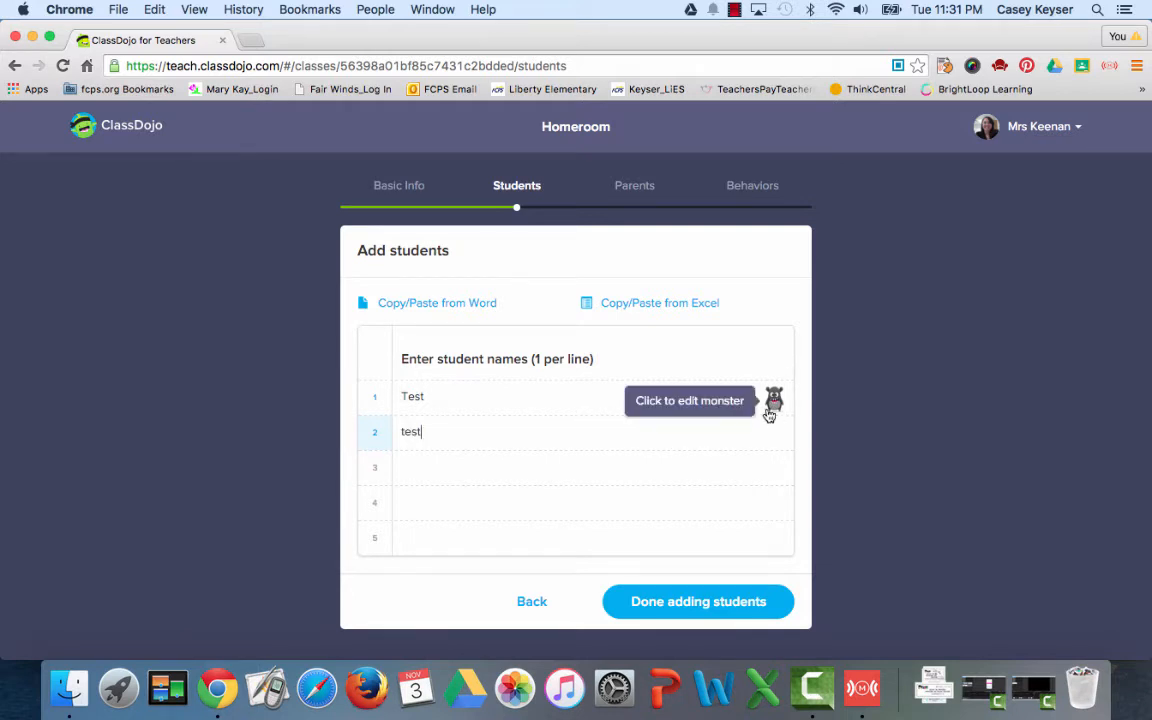
left_click(772, 400)
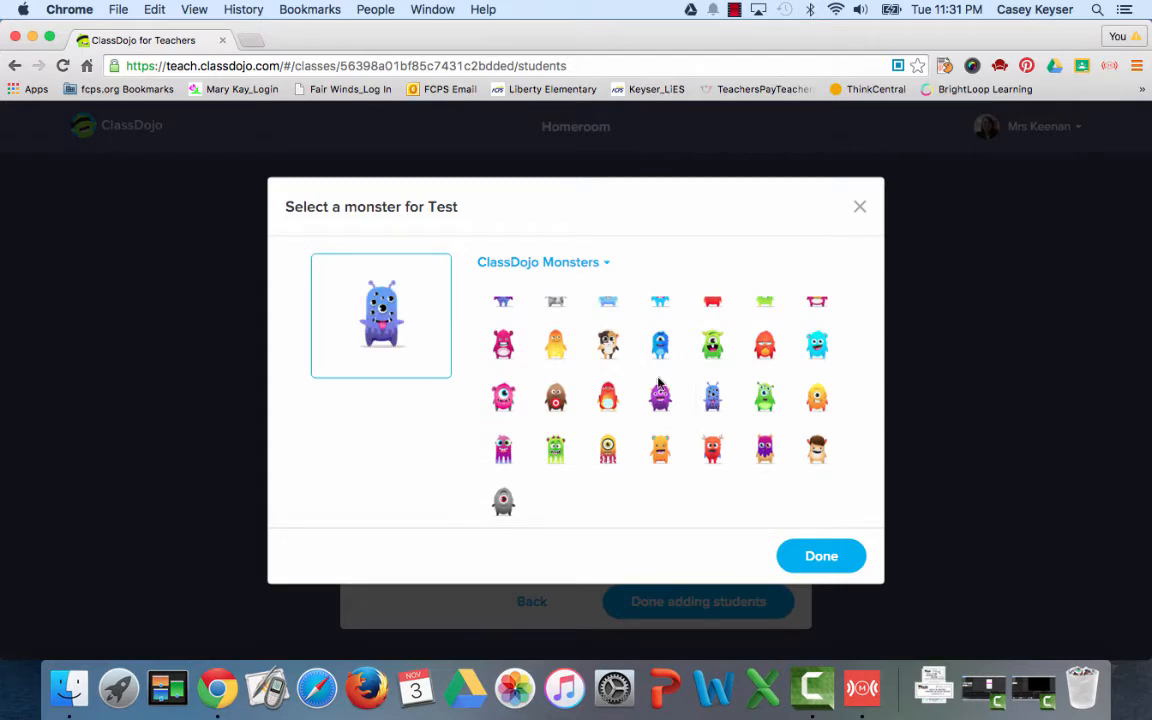
Step: Choose a new monster for the first Test student and confirm it
left_click(820, 556)
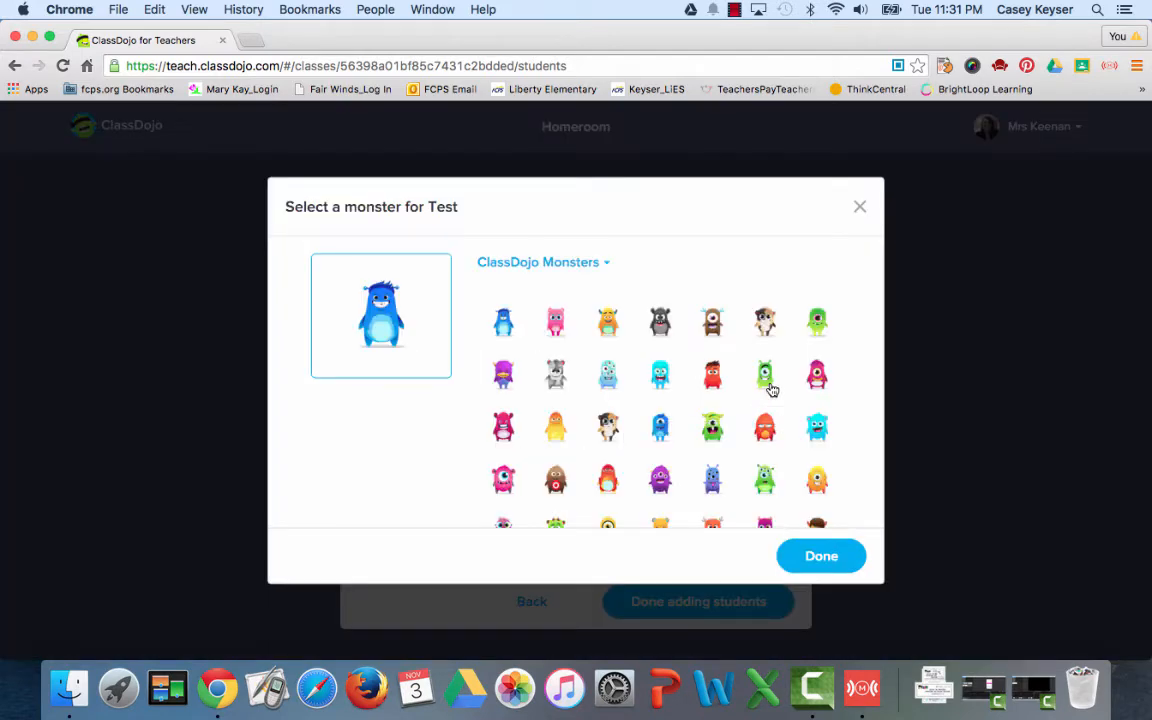
left_click(820, 556)
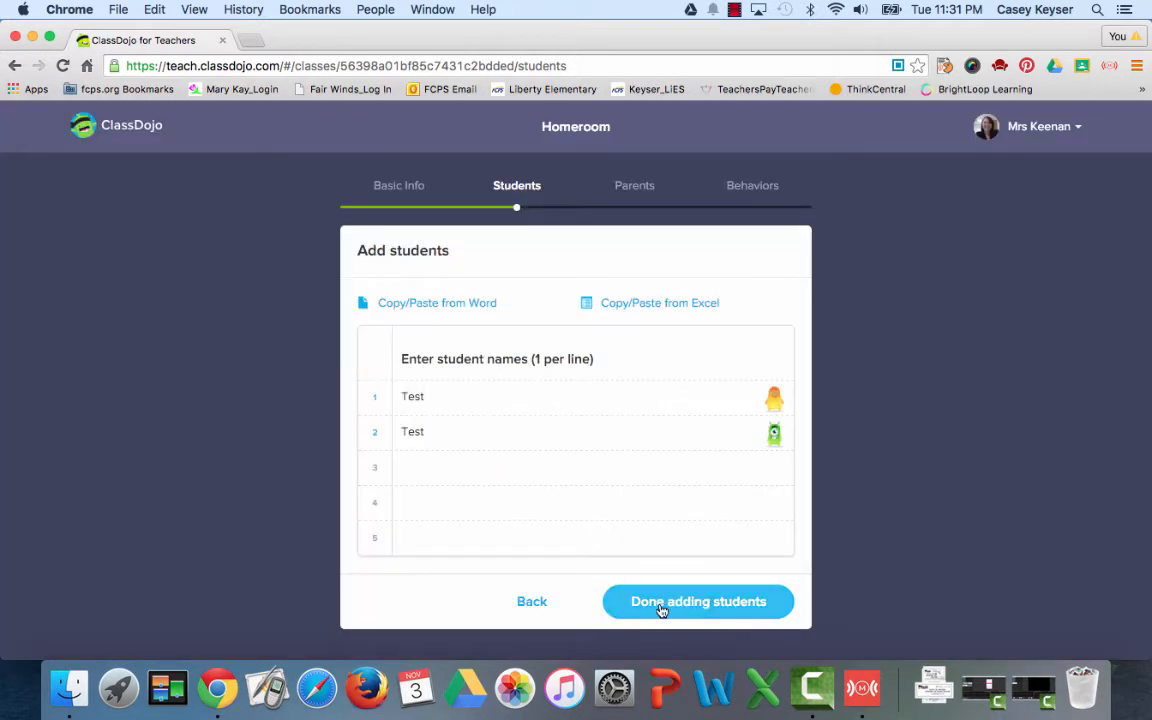
Step: Finish adding students and download the printable parent and student invites PDF
left_click(698, 600)
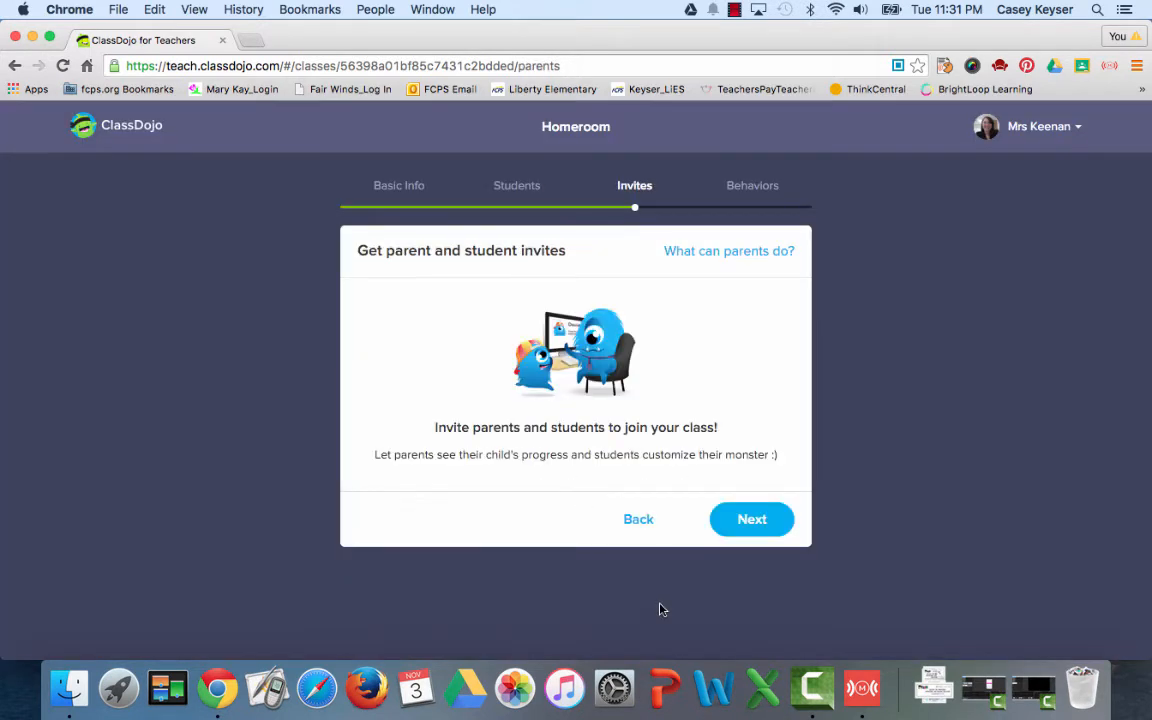
mouse_move(760, 370)
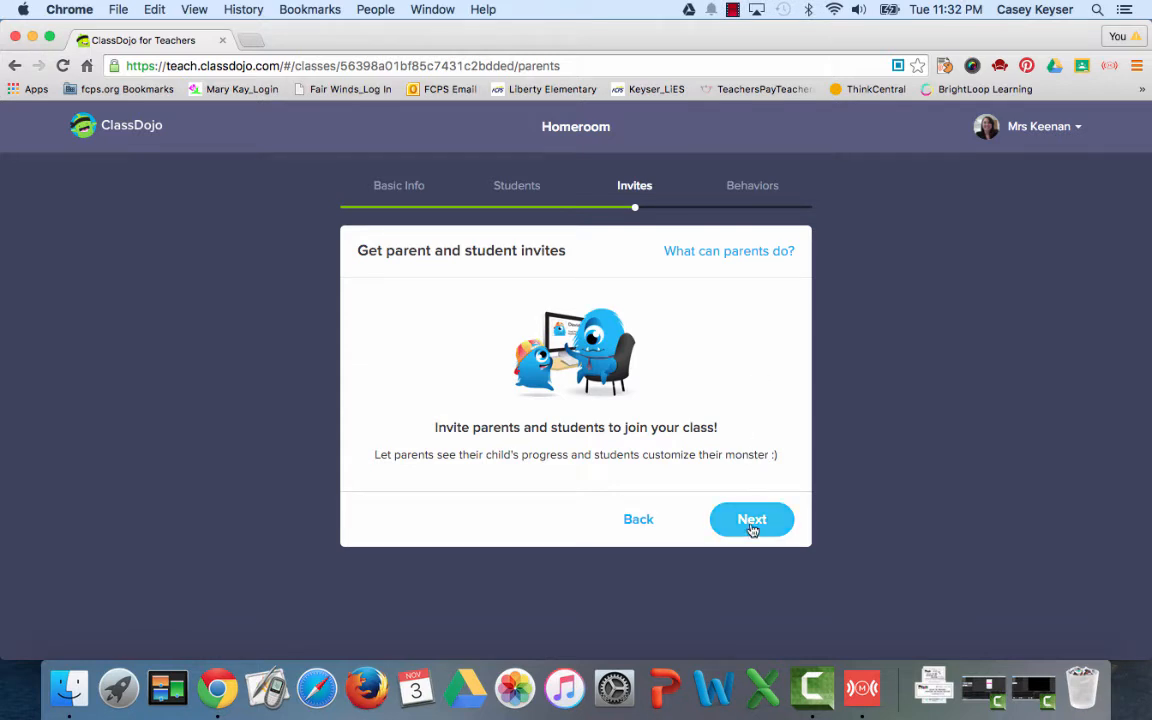
left_click(752, 520)
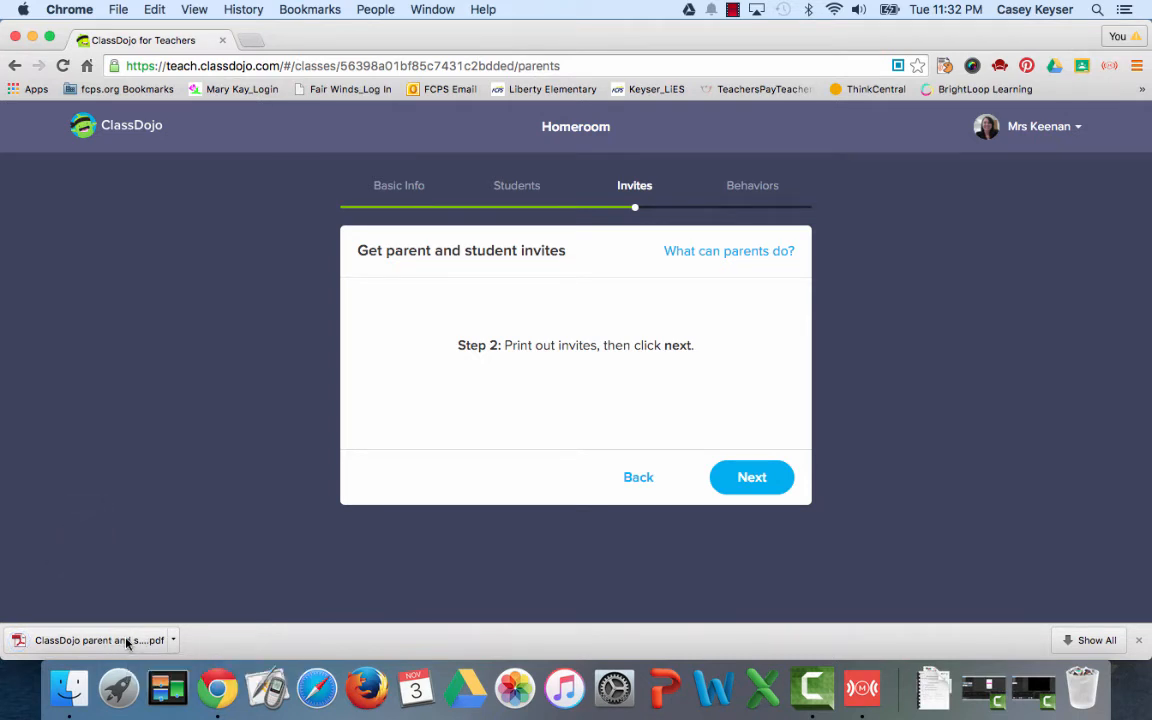
Step: View the downloaded invites PDF and scroll through the parent and student join code pages
left_click(96, 640)
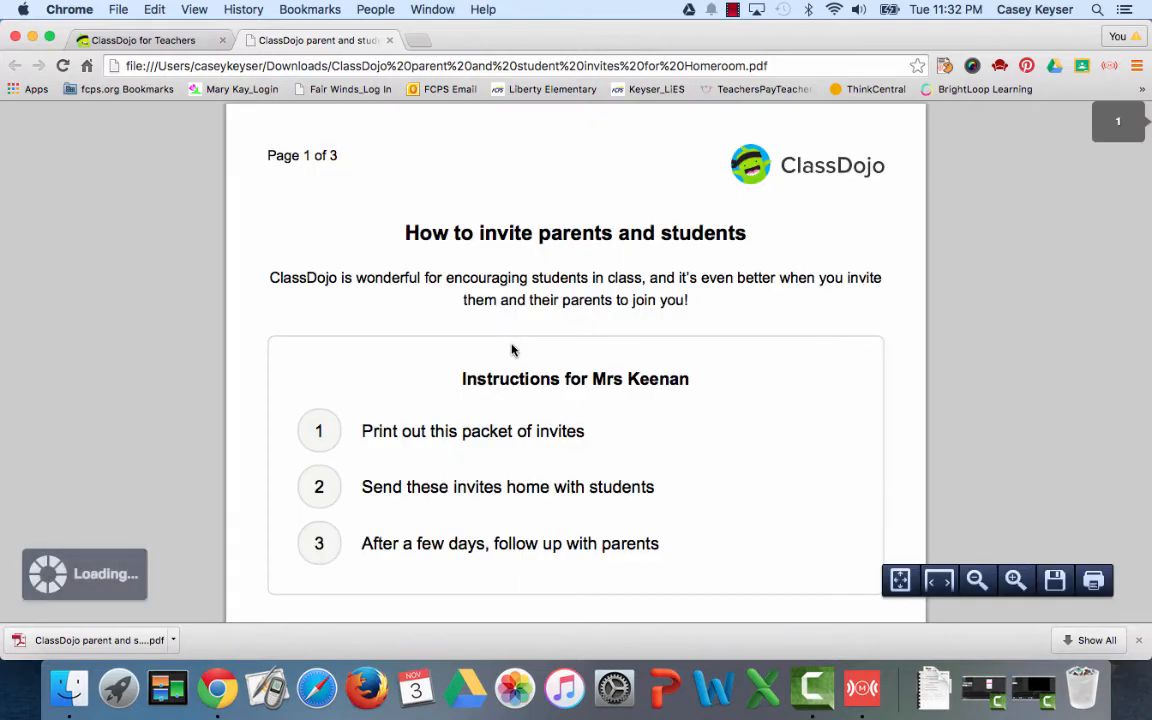
scroll("down", 3)
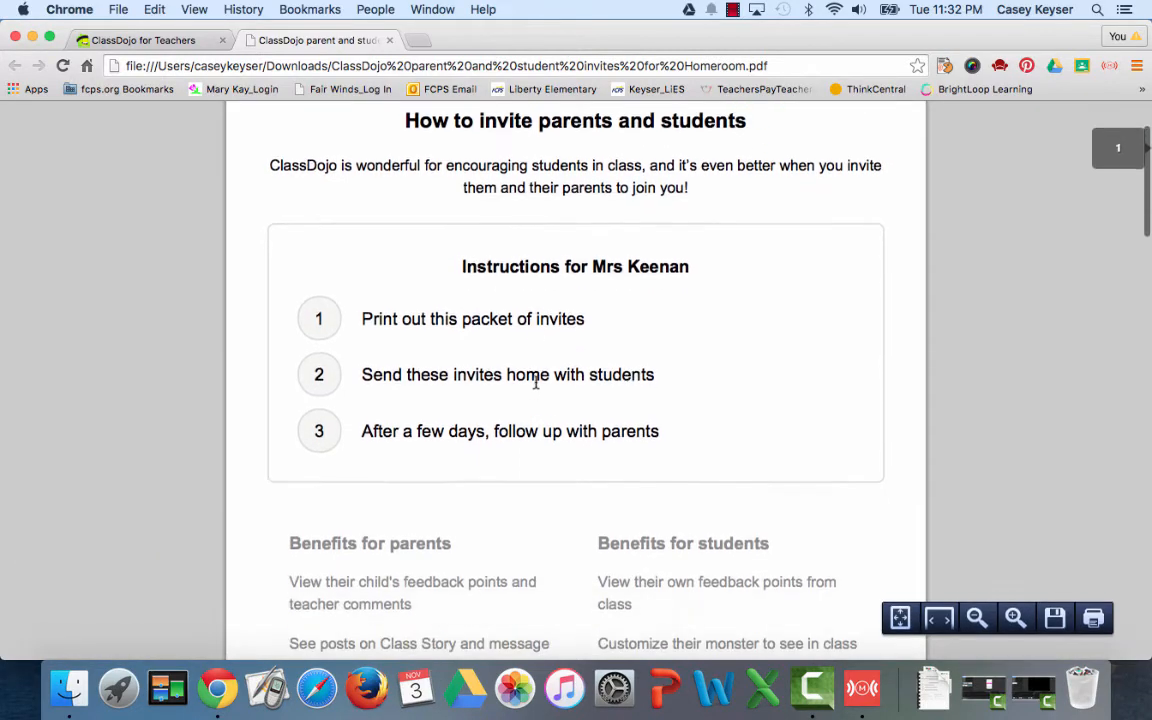
scroll("down", 3)
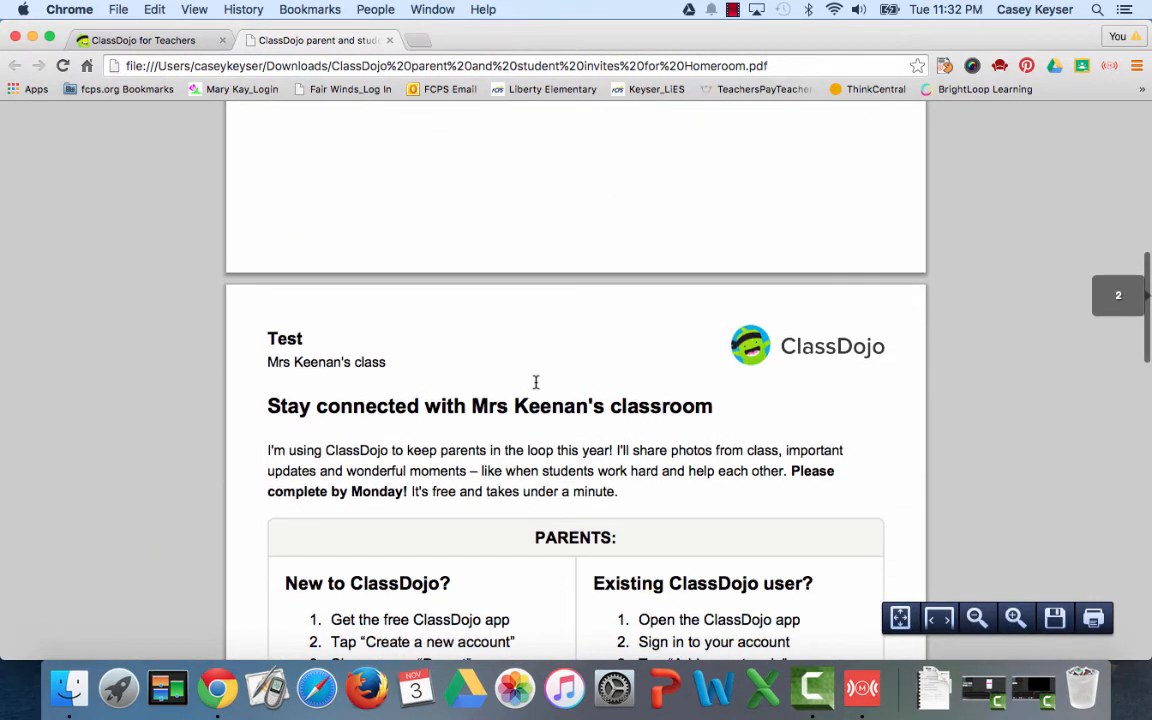
scroll("down", 3)
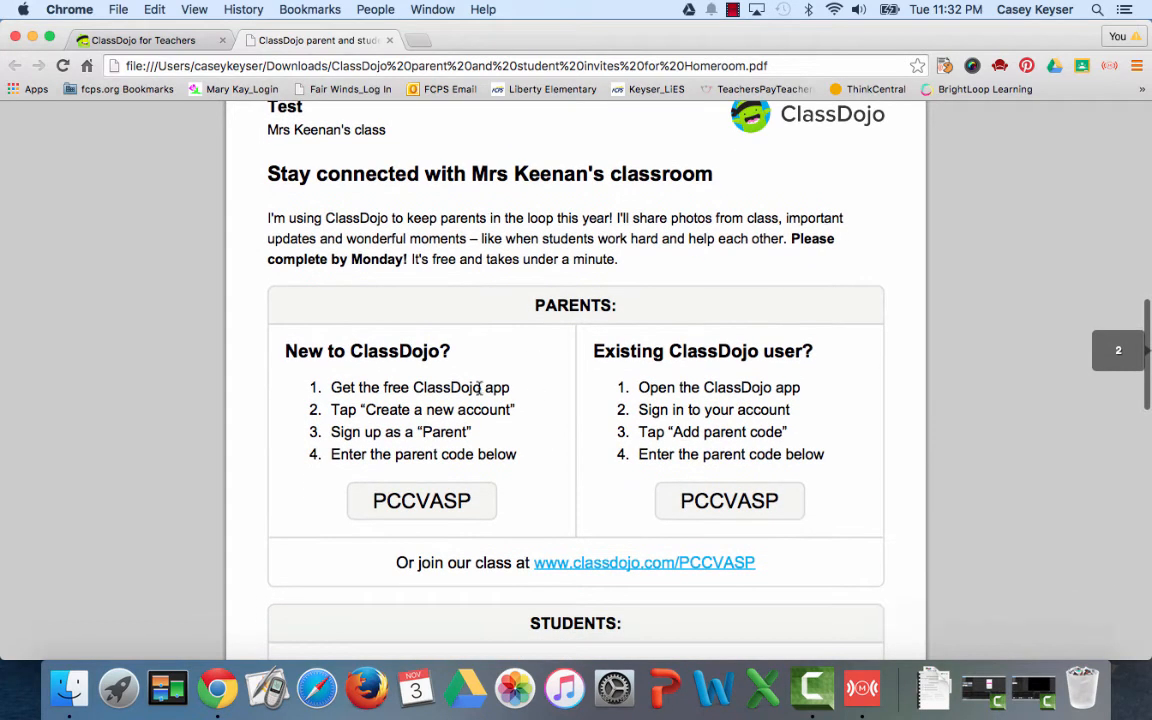
scroll("down", 3)
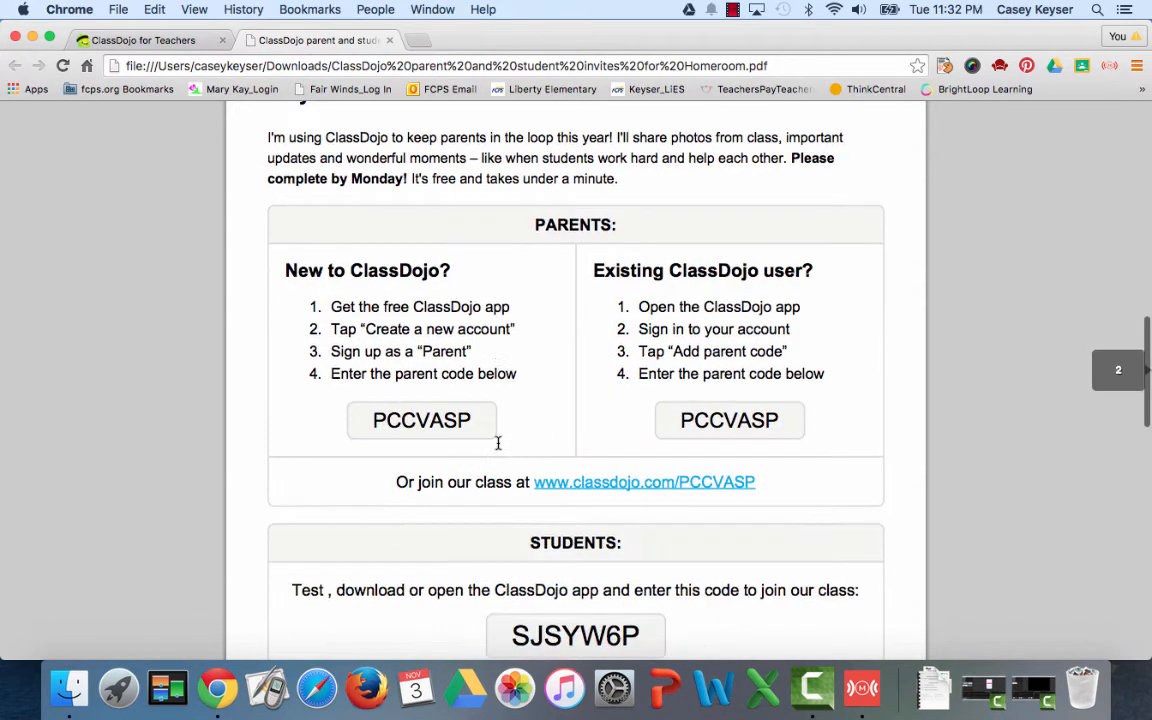
scroll("down", 3)
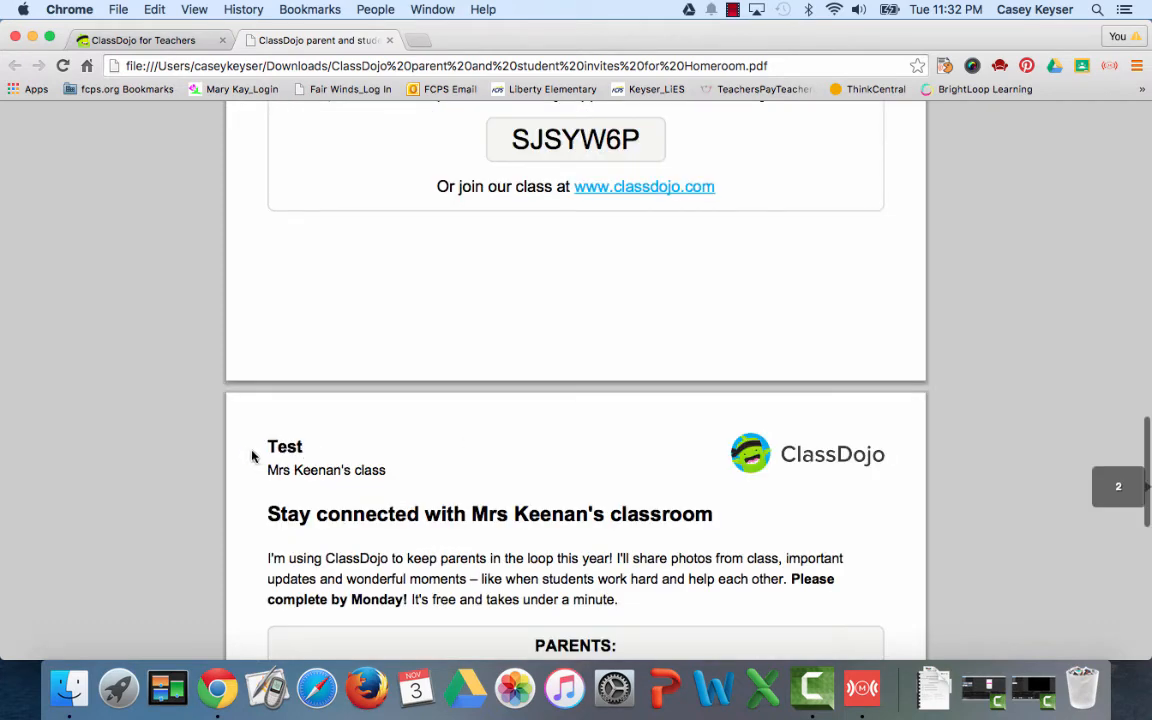
mouse_move(490, 396)
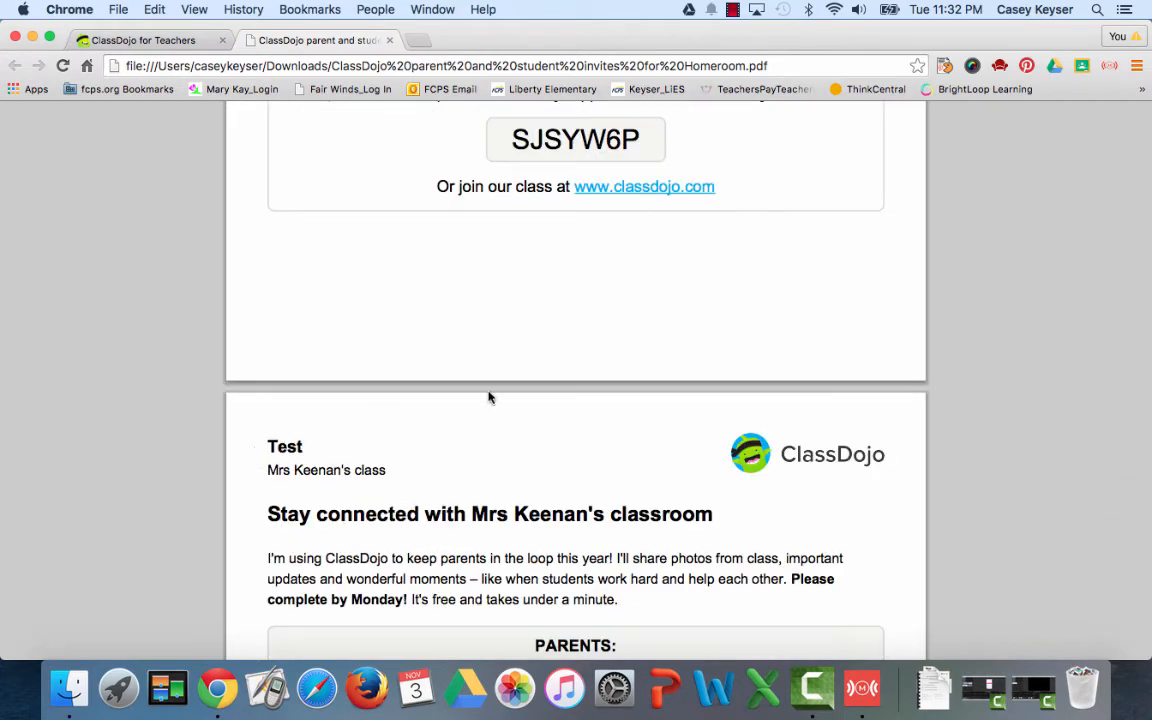
scroll("down", 3)
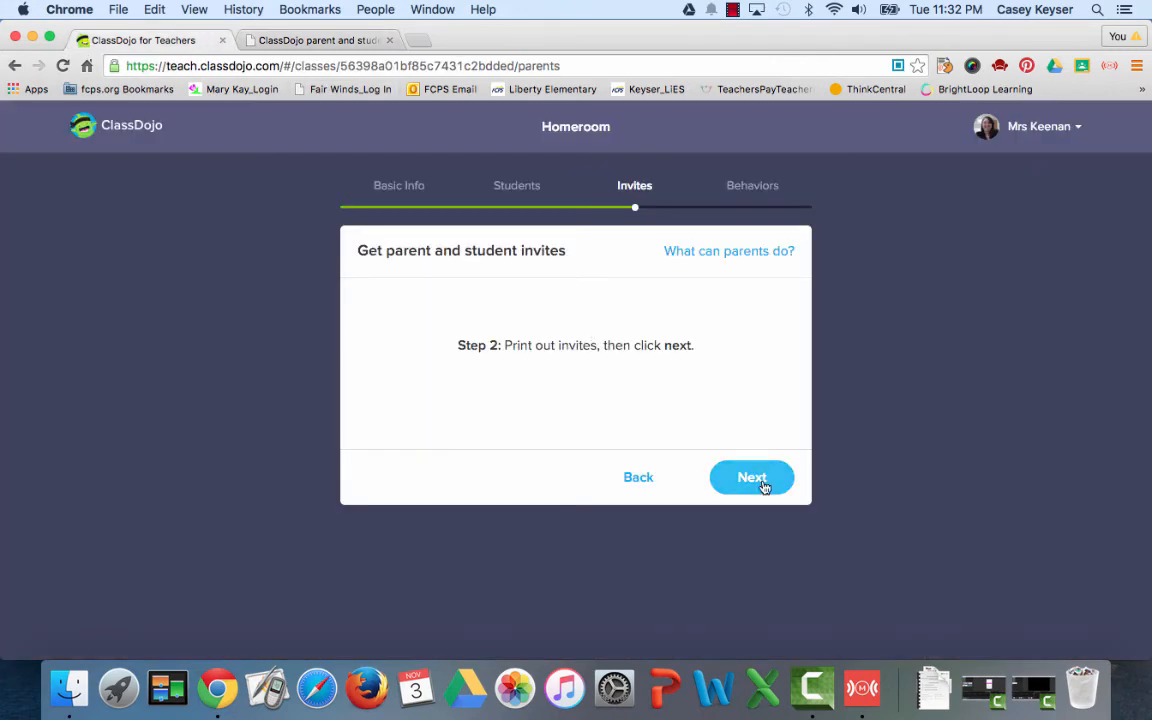
Step: Review the invite language list without changing it and finish the invites step
left_click(752, 476)
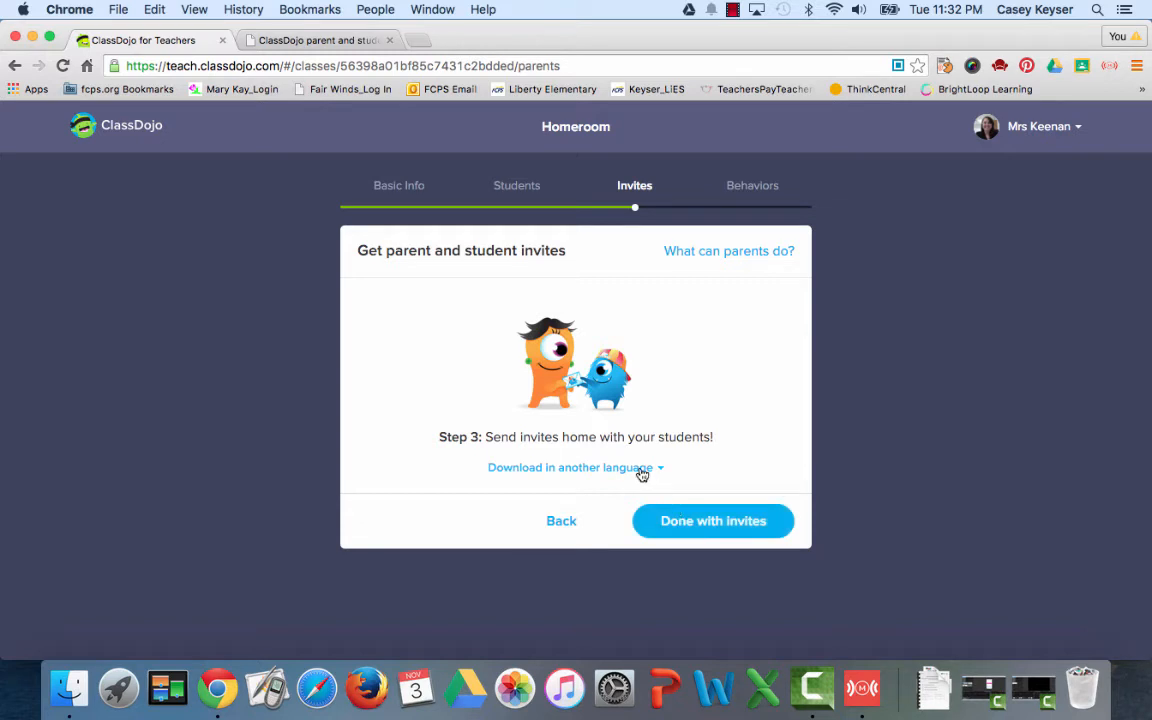
left_click(570, 468)
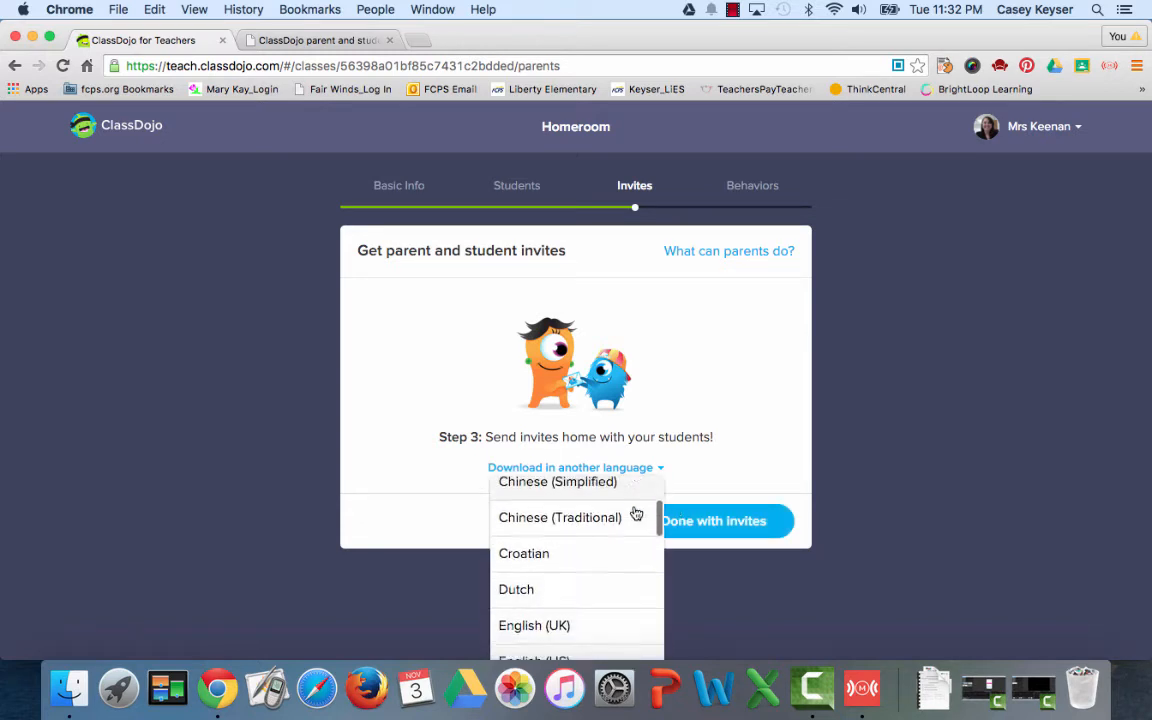
left_click(576, 468)
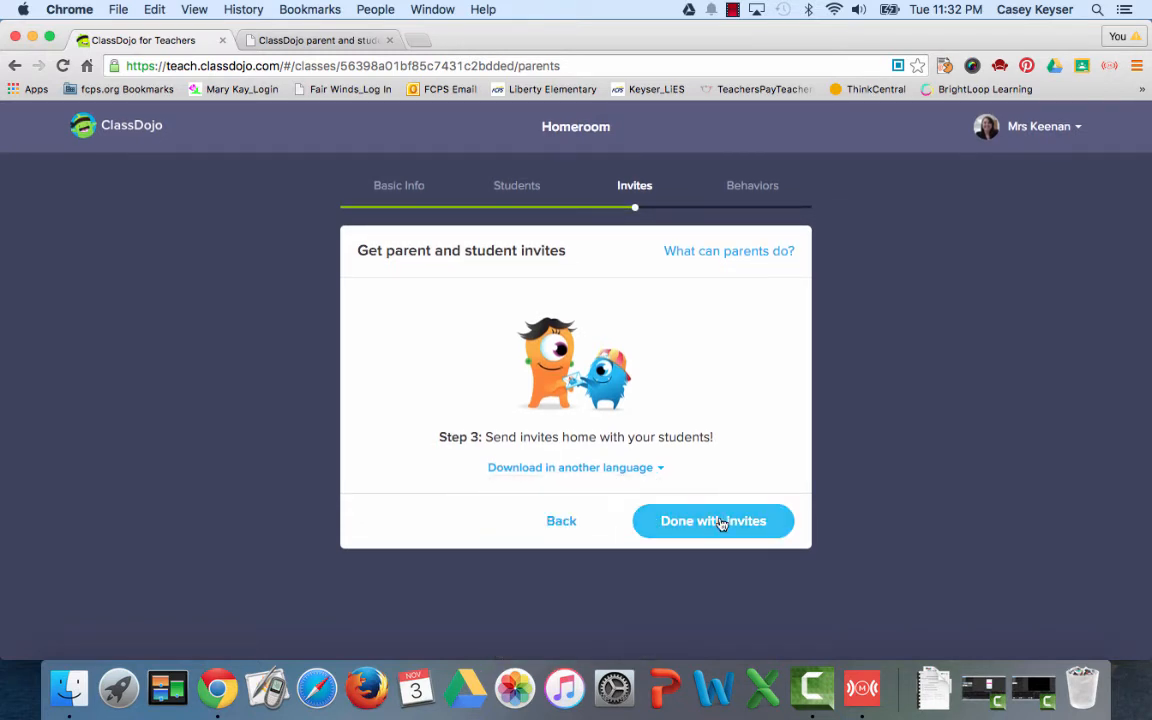
left_click(712, 520)
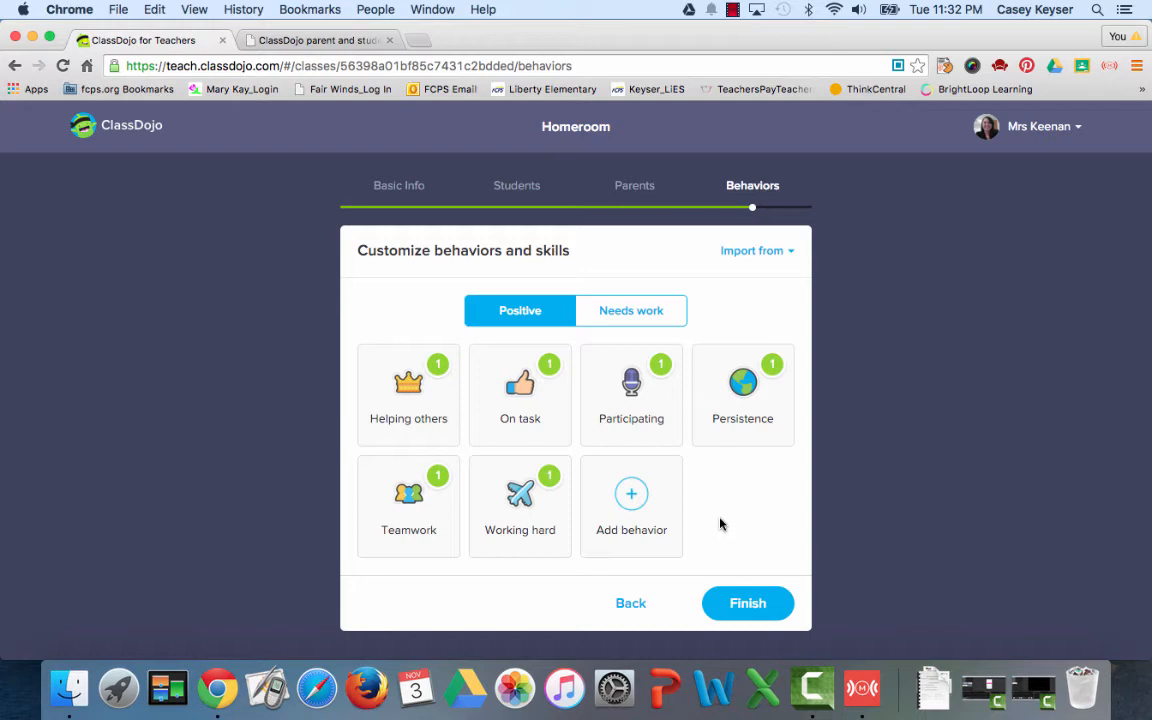
mouse_move(770, 258)
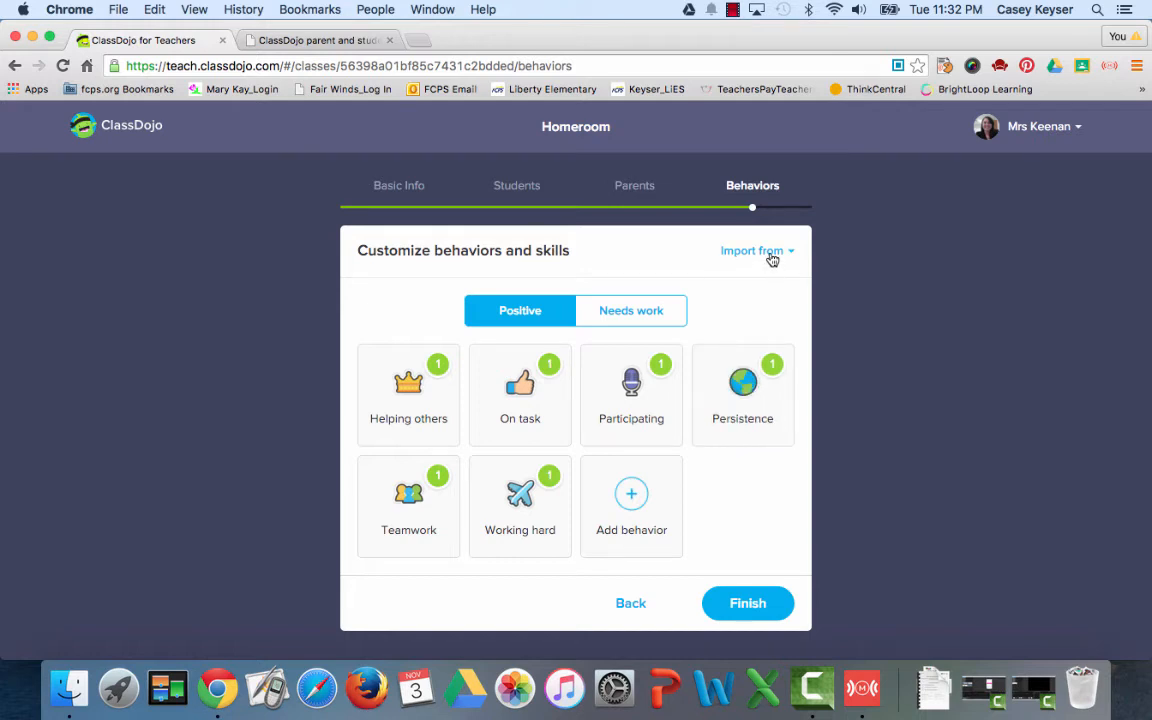
left_click(752, 252)
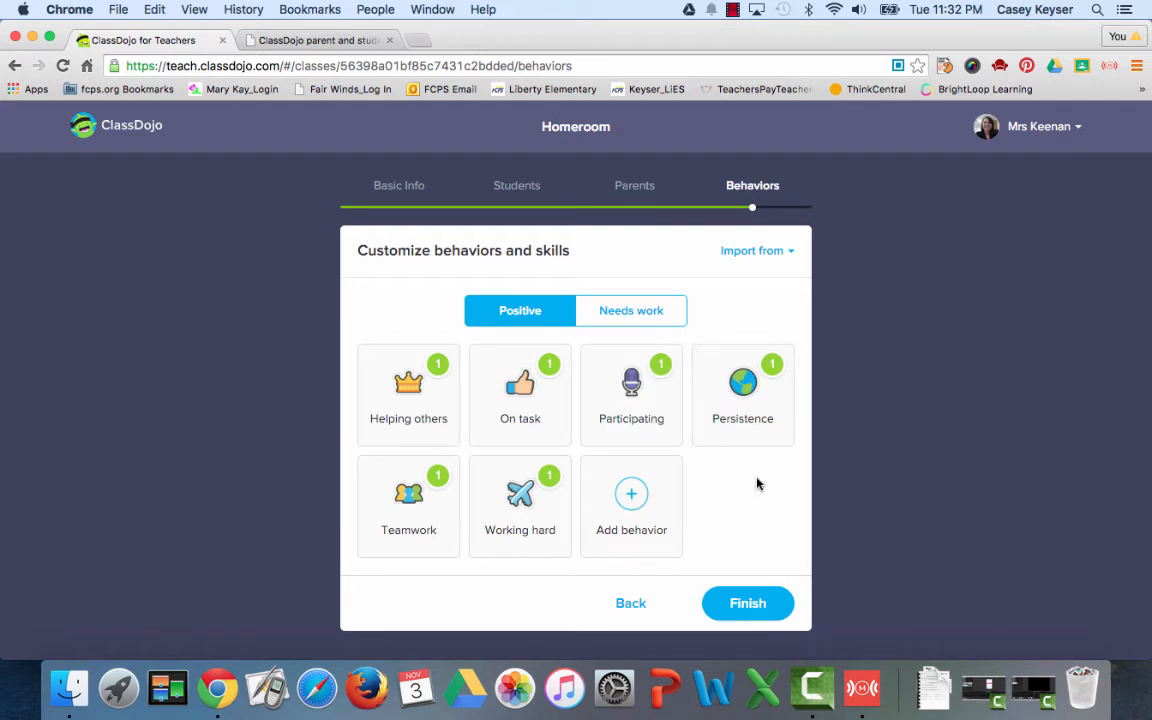
mouse_move(552, 320)
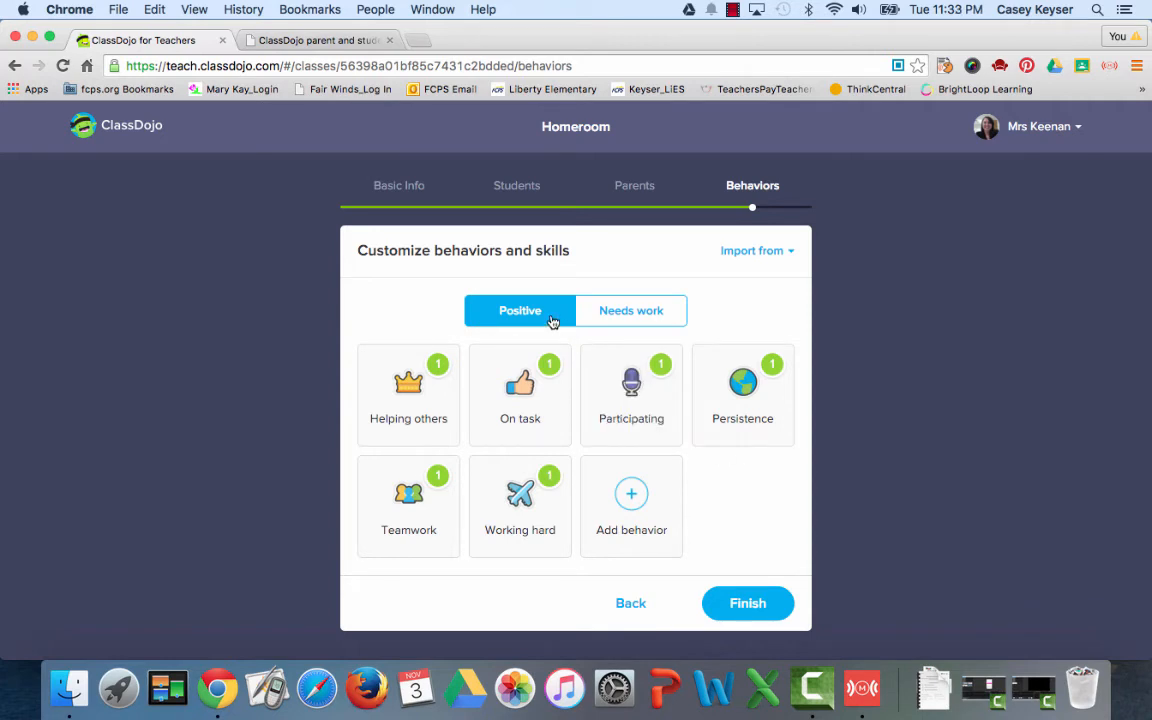
left_click(632, 310)
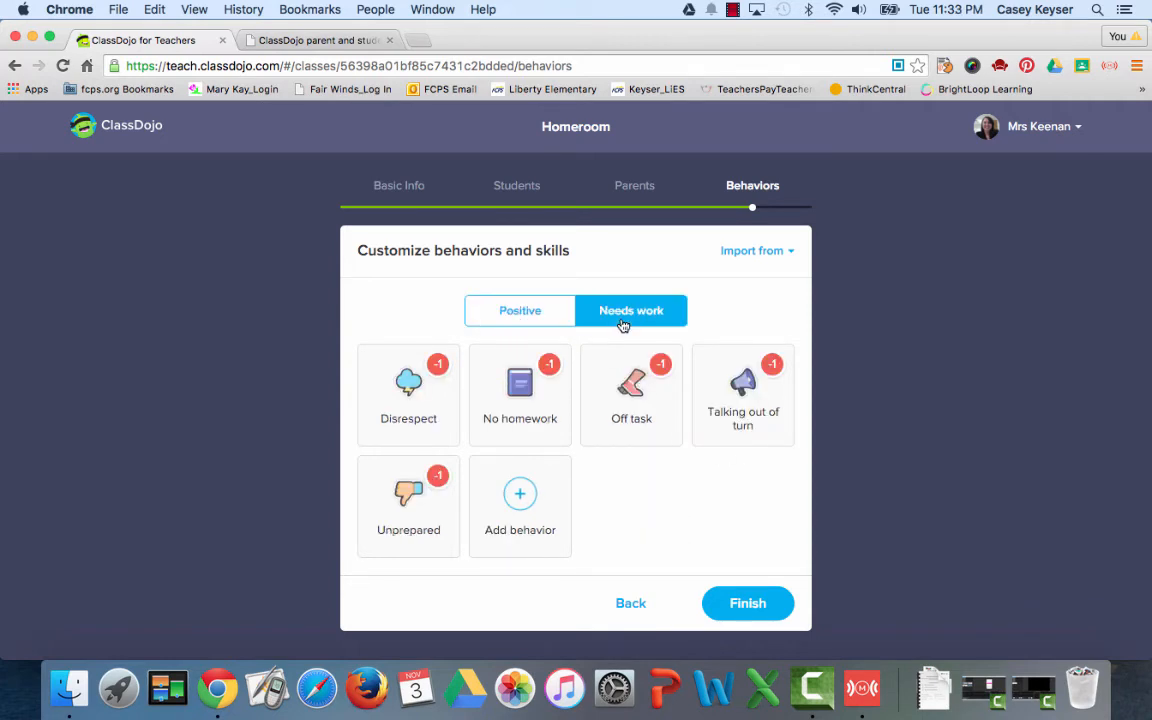
left_click(520, 310)
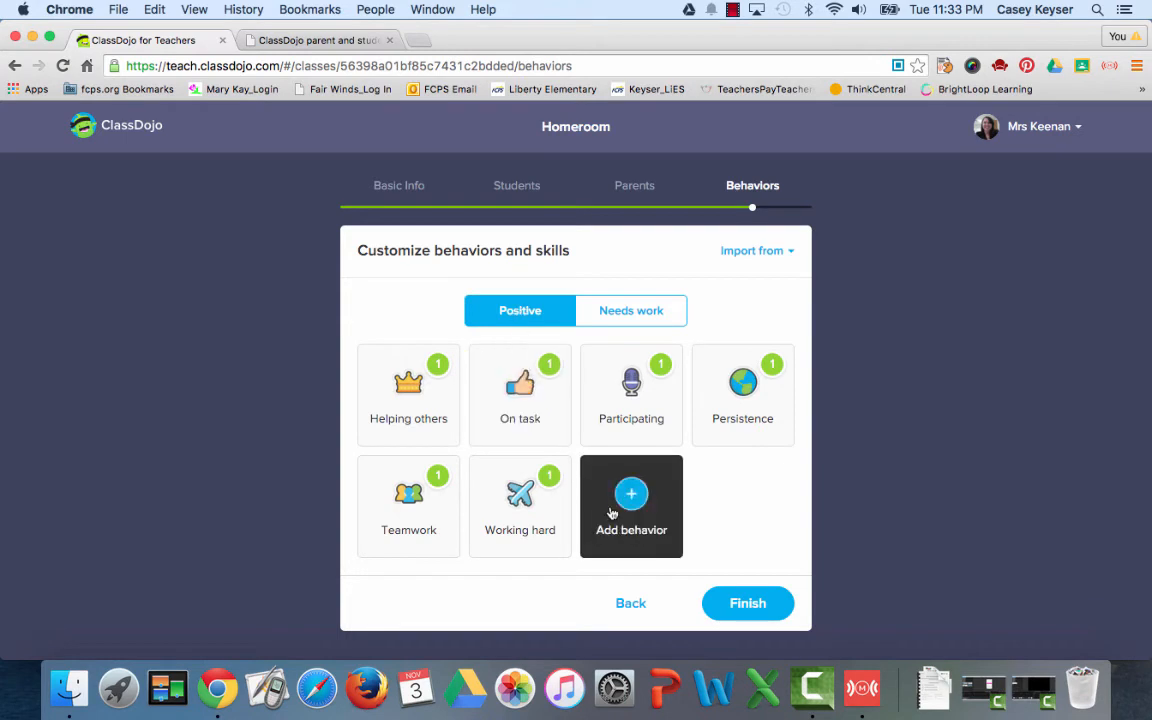
Step: Save a positive behavior 'Staying in your seat' with the bench picture and point weight 1
left_click(632, 500)
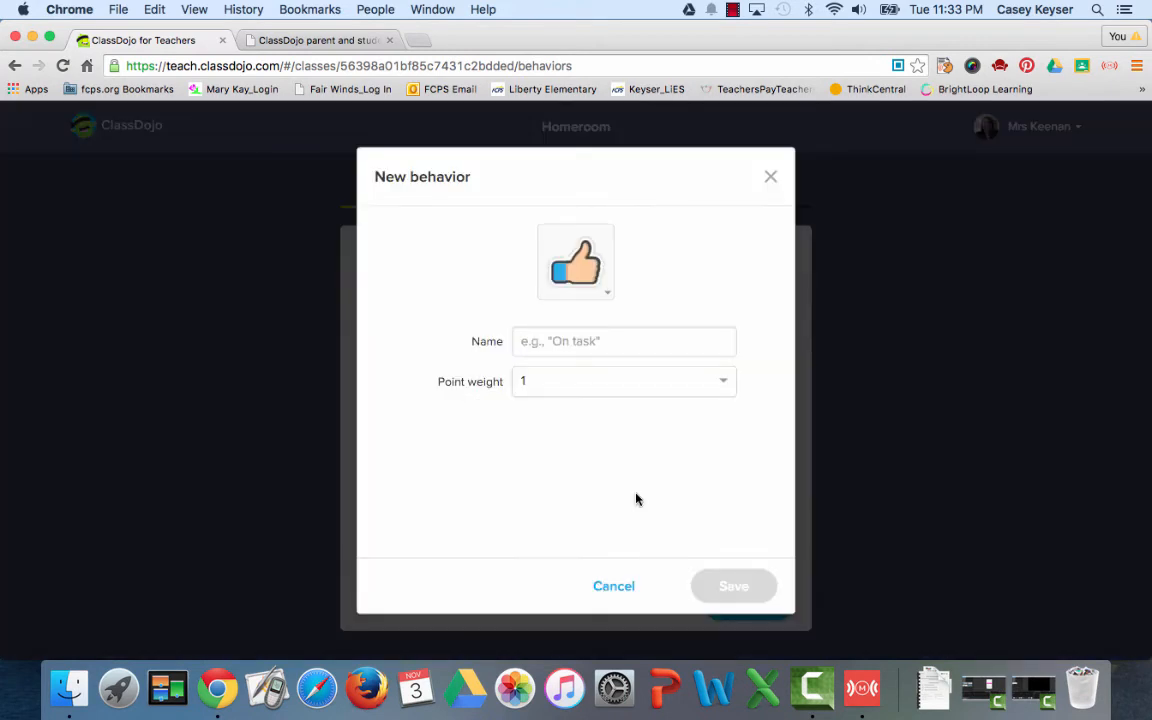
left_click(576, 262)
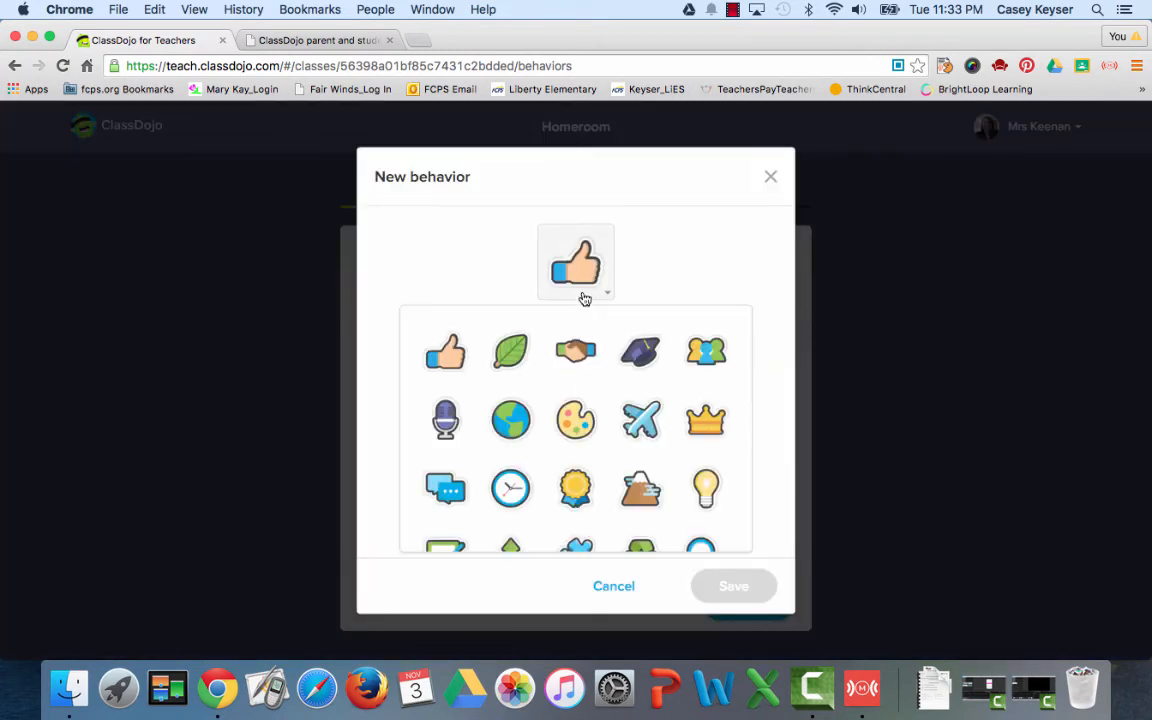
scroll("down", 3)
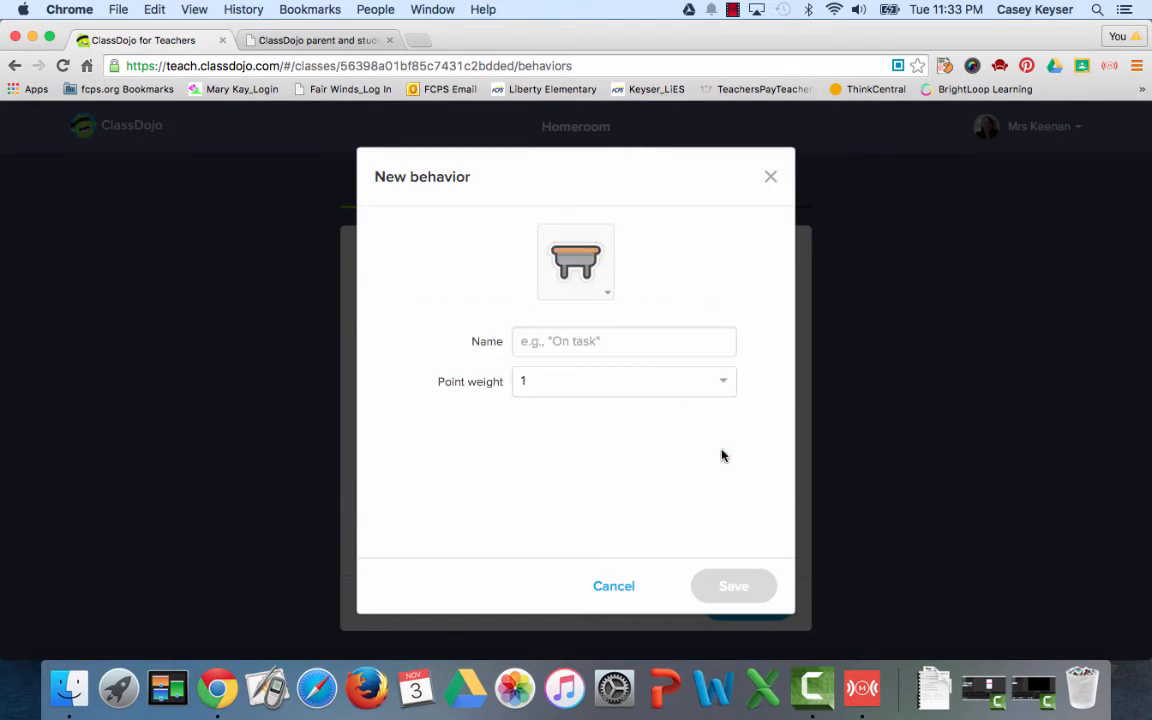
left_click(624, 340)
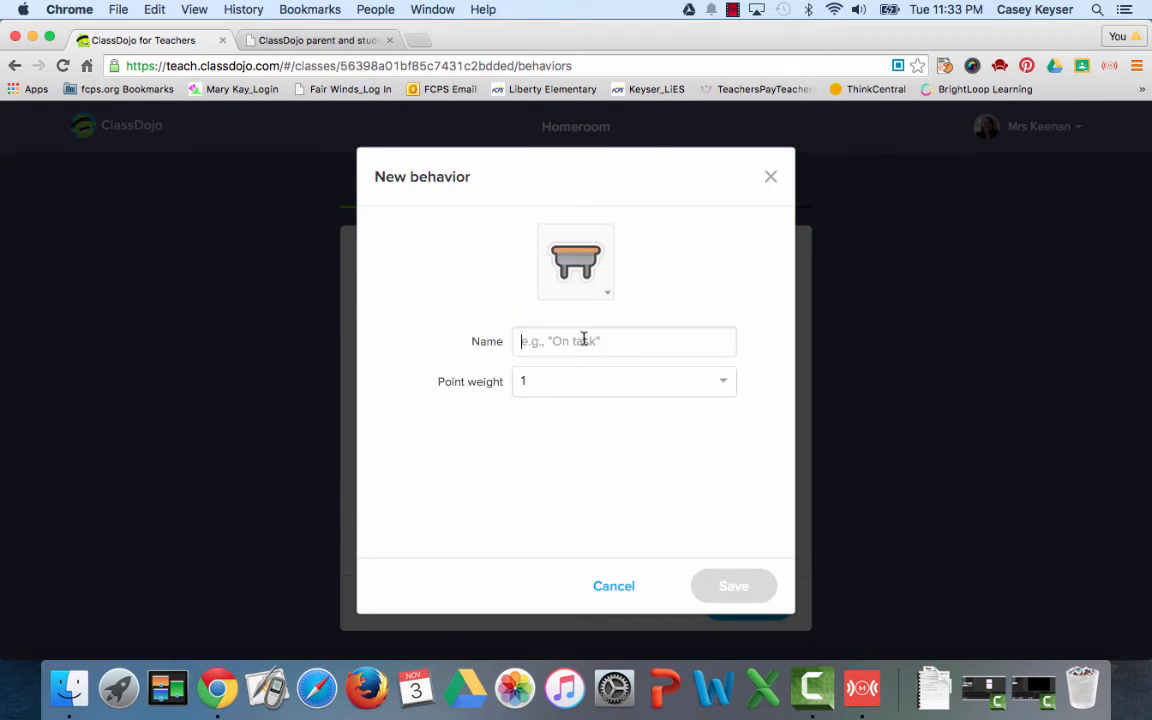
type("Staying in your se")
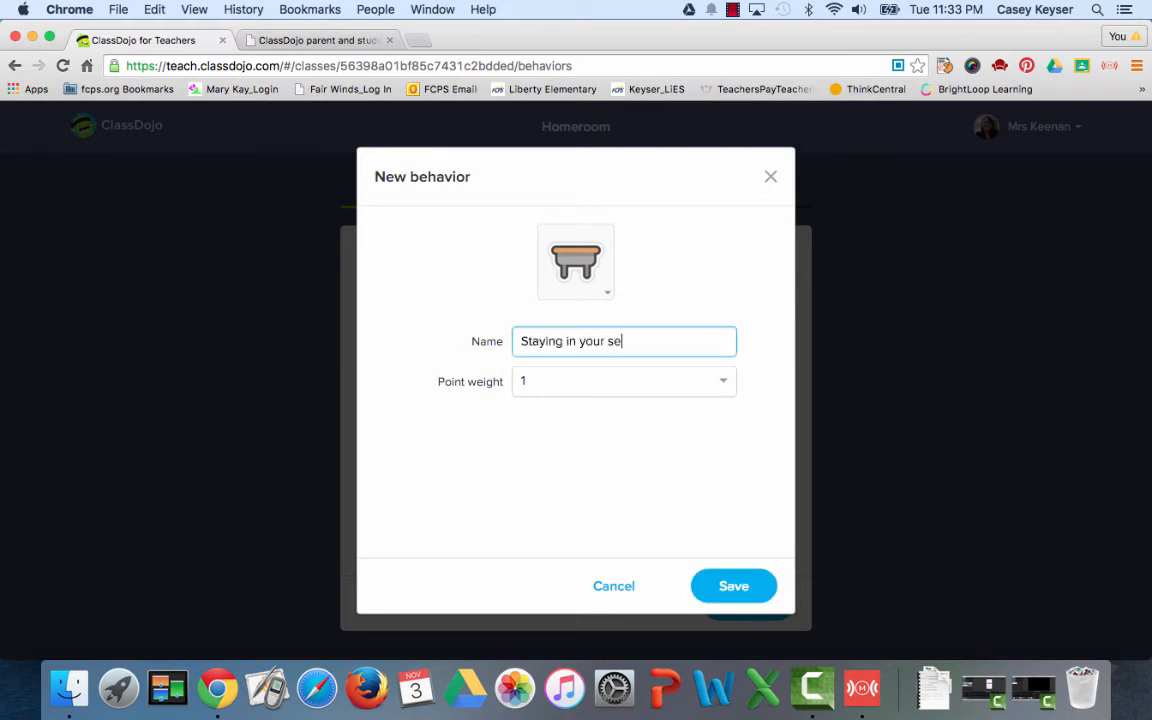
left_click(624, 380)
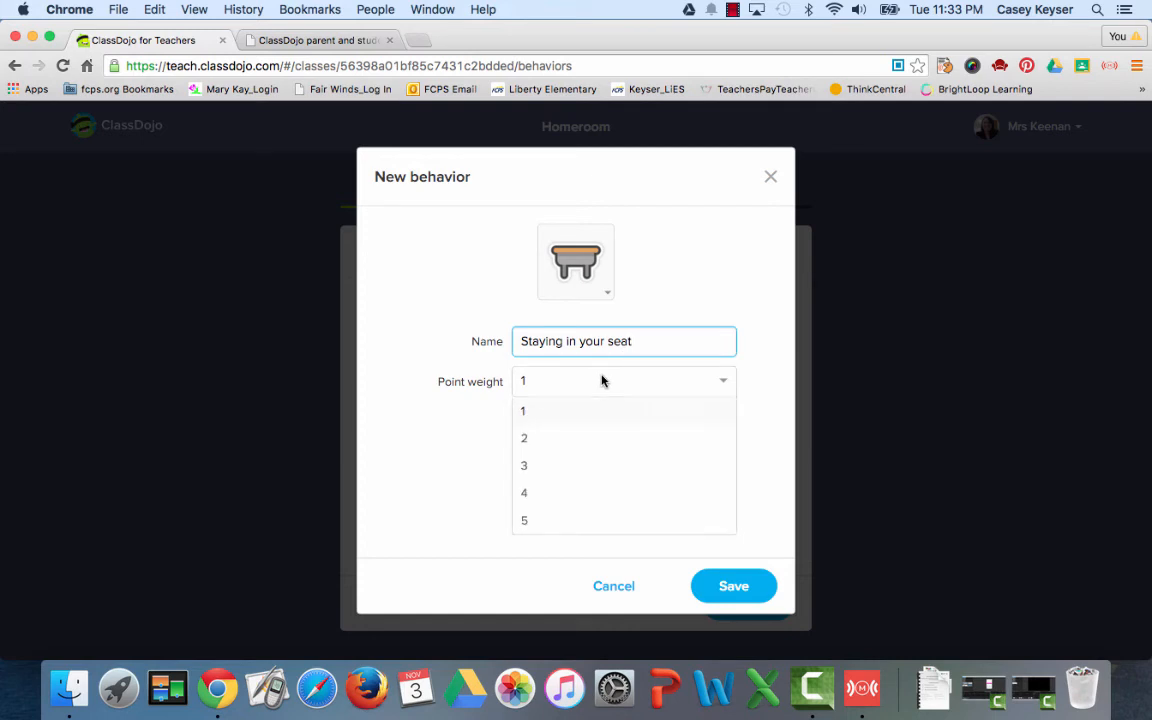
left_click(522, 412)
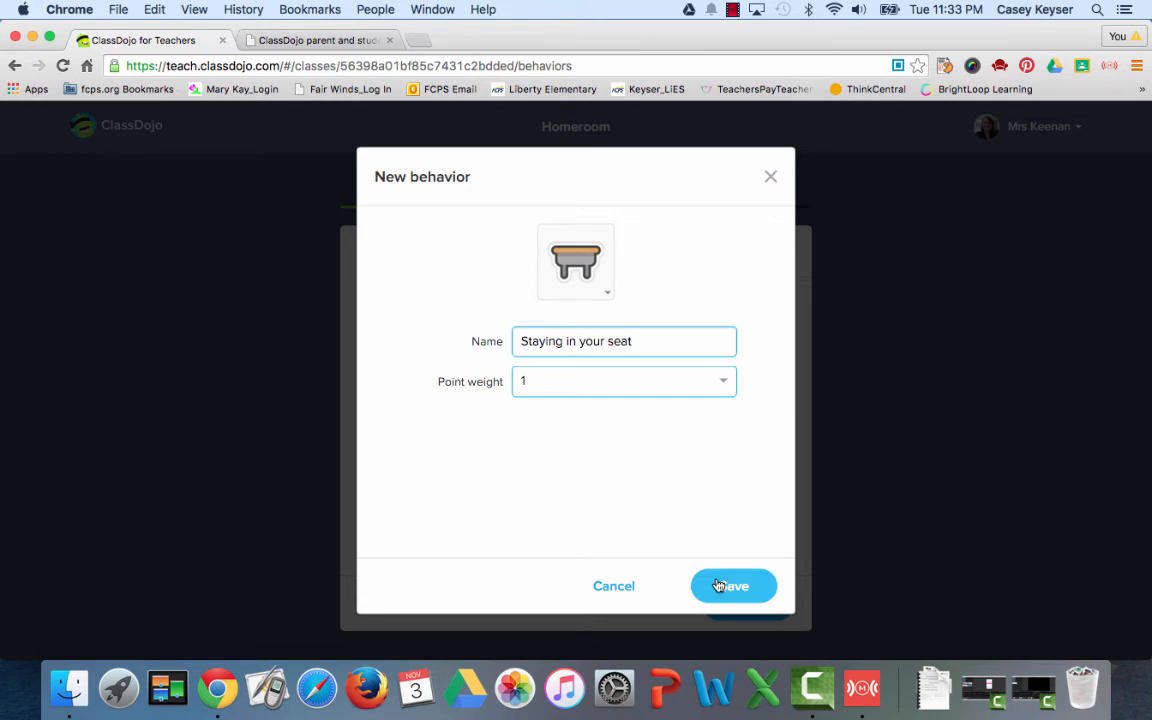
left_click(732, 584)
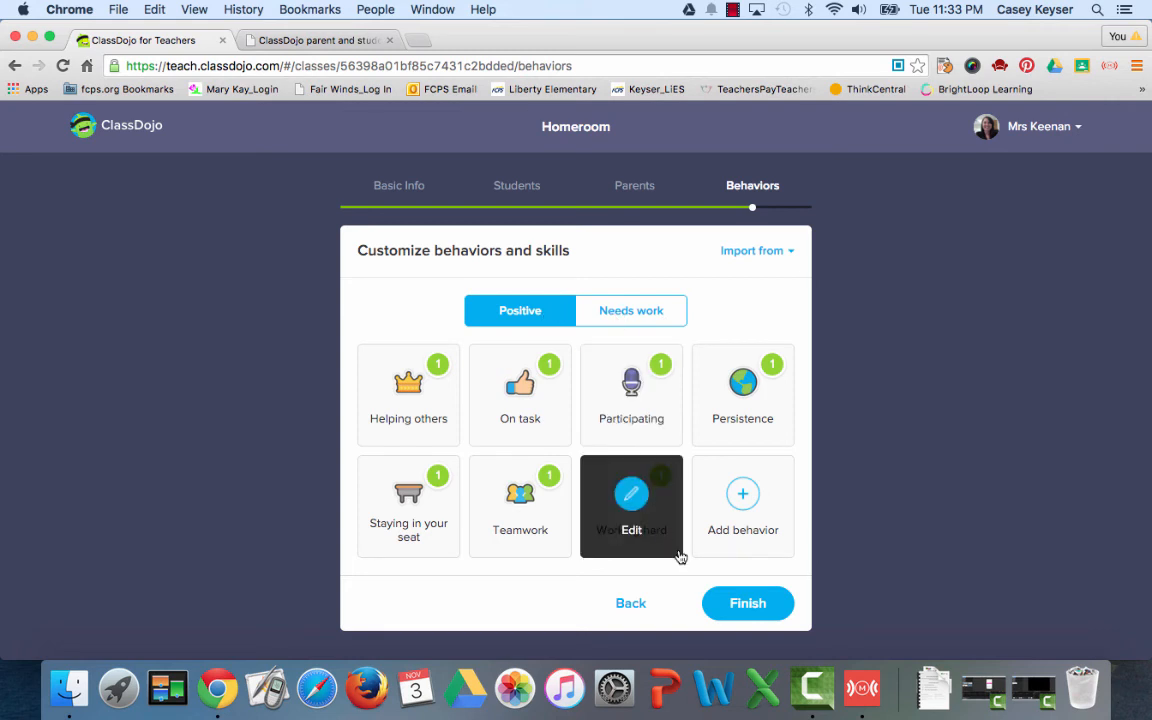
Step: Finish the Homeroom setup to reach the class dashboard, then switch to the blog post tab
left_click(748, 604)
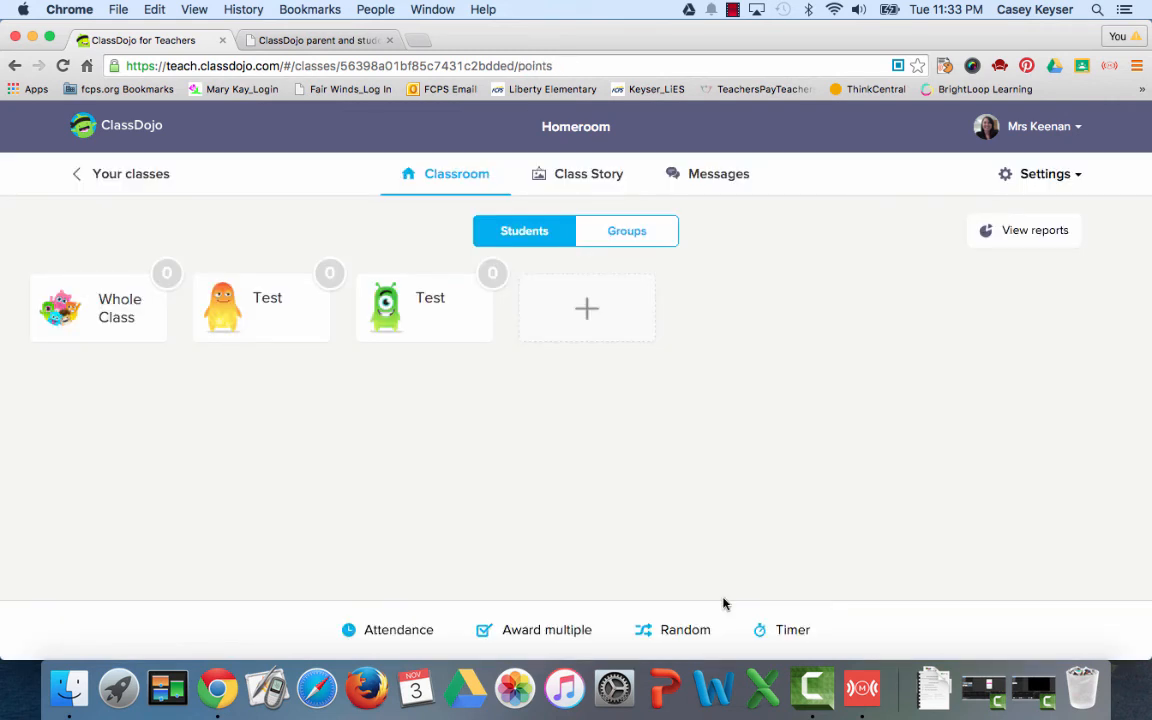
mouse_move(614, 480)
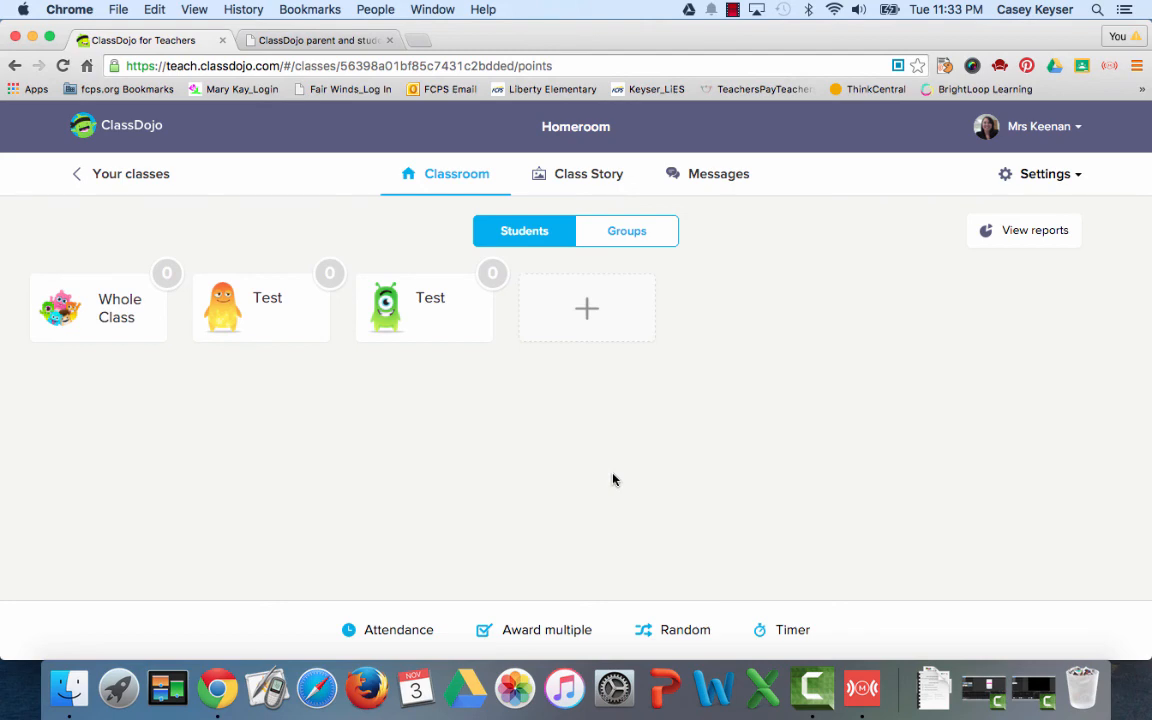
left_click(320, 40)
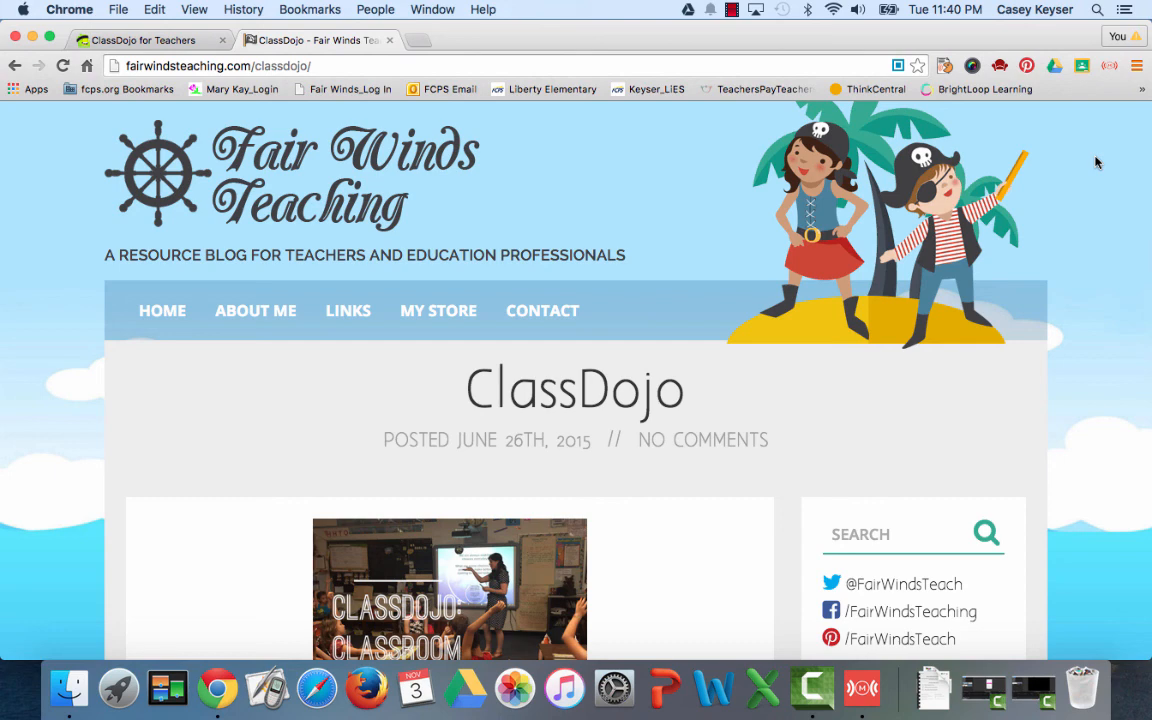
Step: Scroll down the ClassDojo post to its introduction and Try ClassDojo! section
scroll("down", 3)
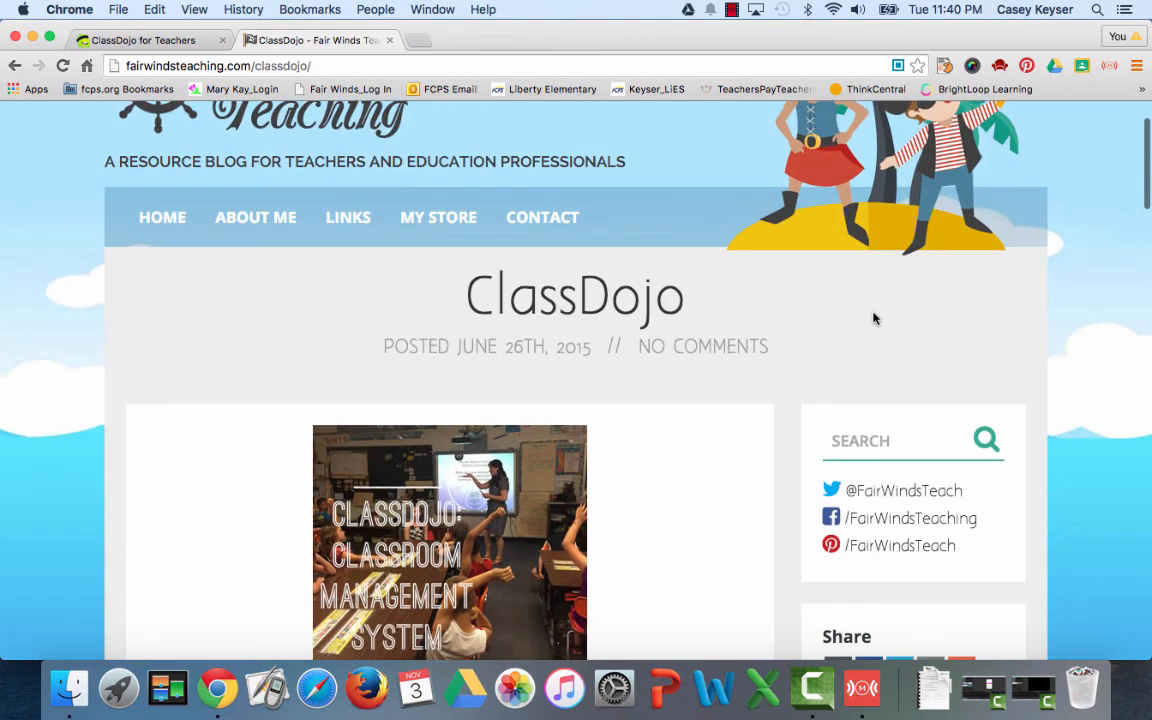
scroll("down", 3)
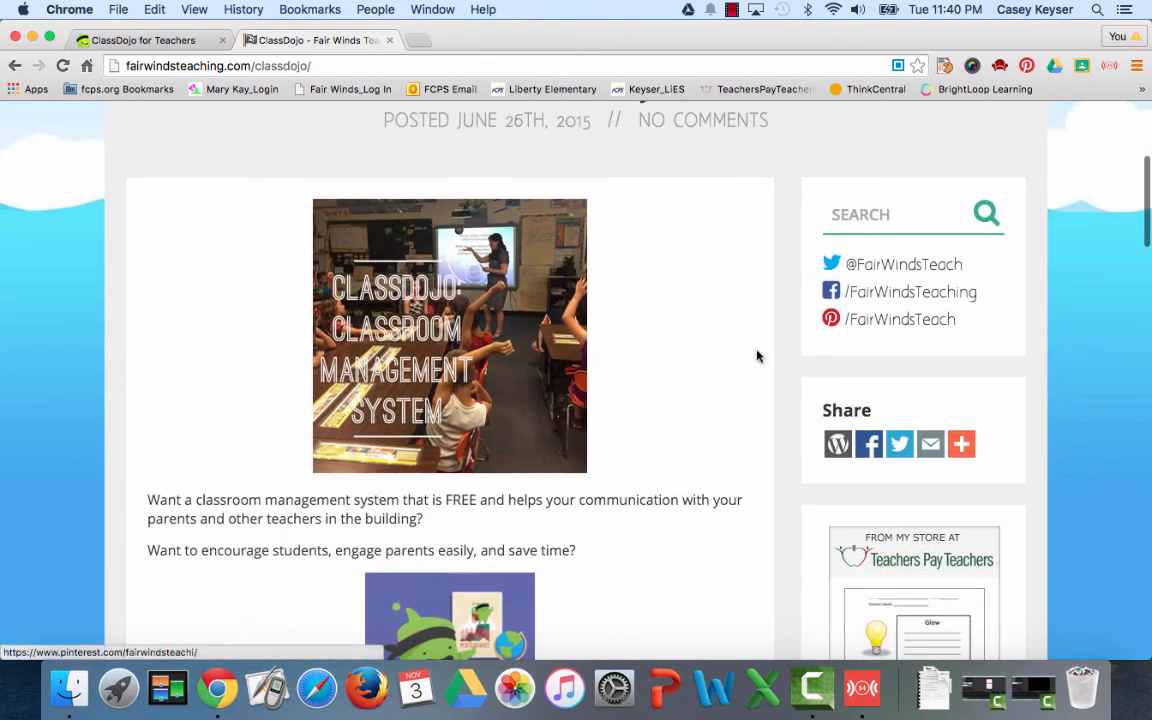
scroll("down", 3)
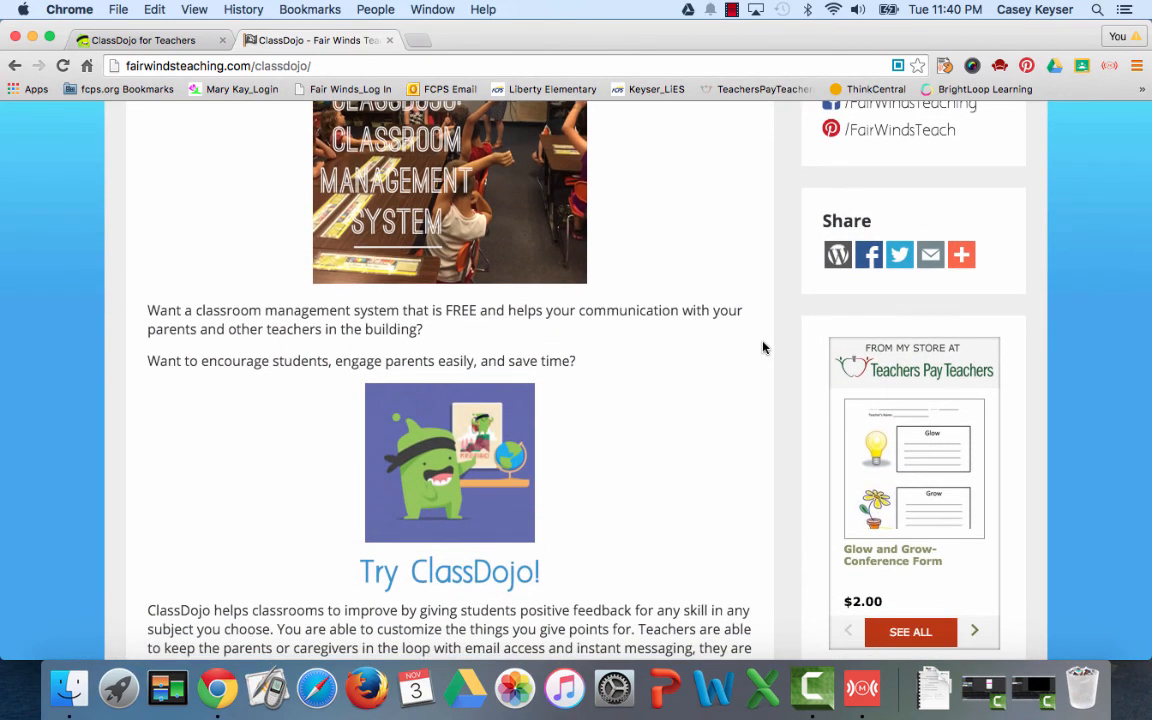